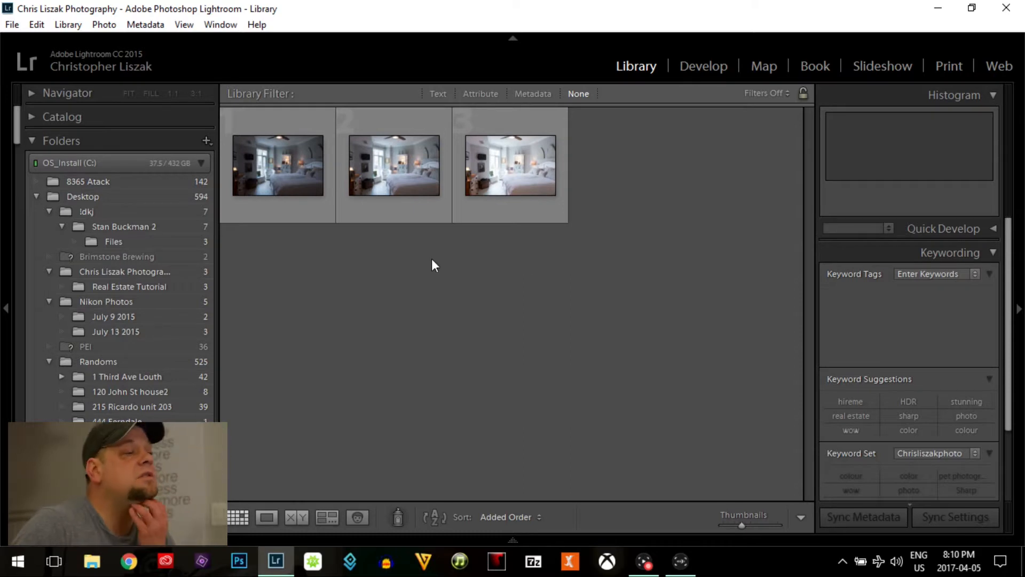
mouse_move(494, 254)
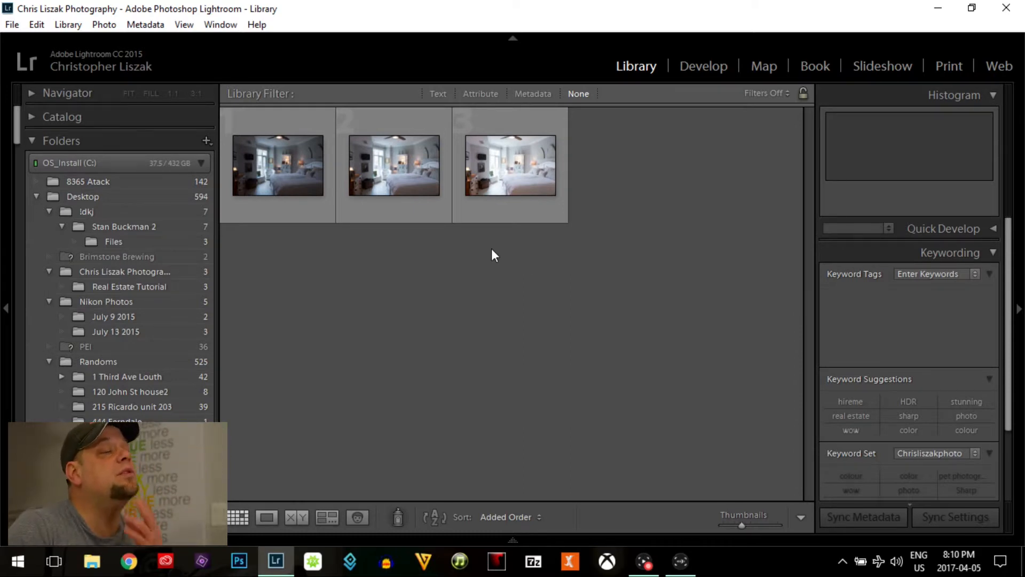
mouse_move(621, 289)
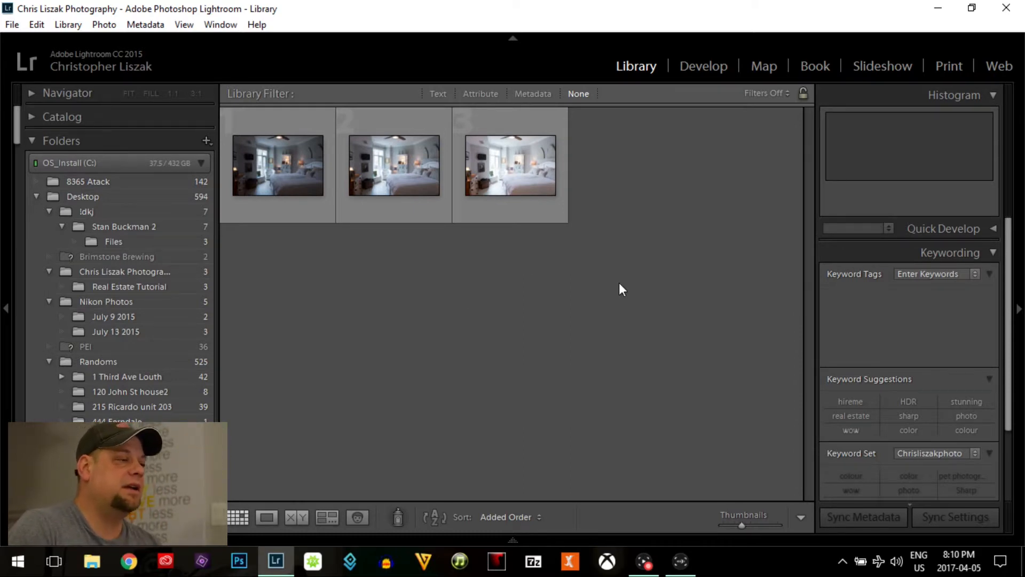
Step: Preview the first bedroom exposure full-size, return to the grid and select all three brackets
left_click(277, 166)
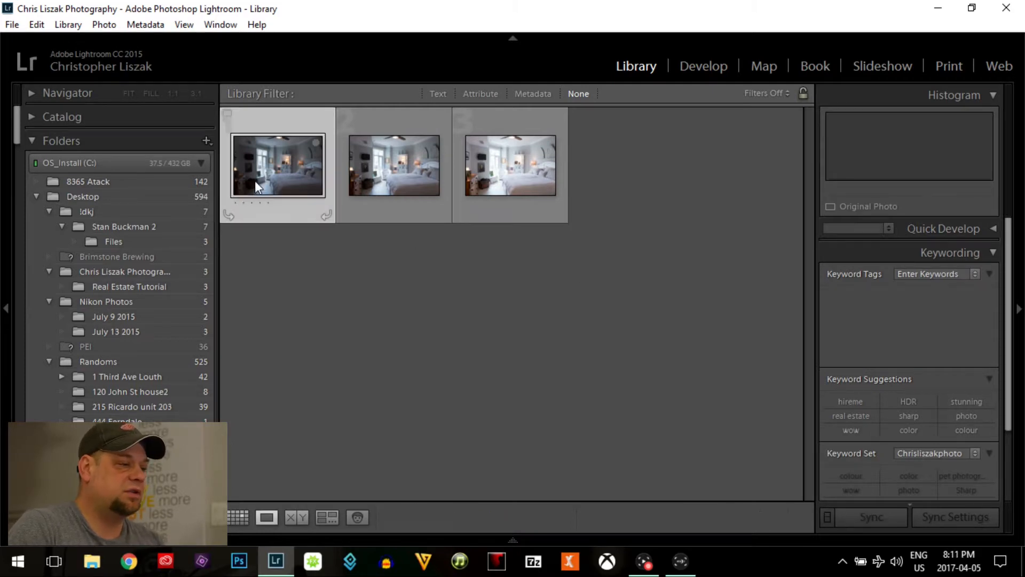
double_click(278, 165)
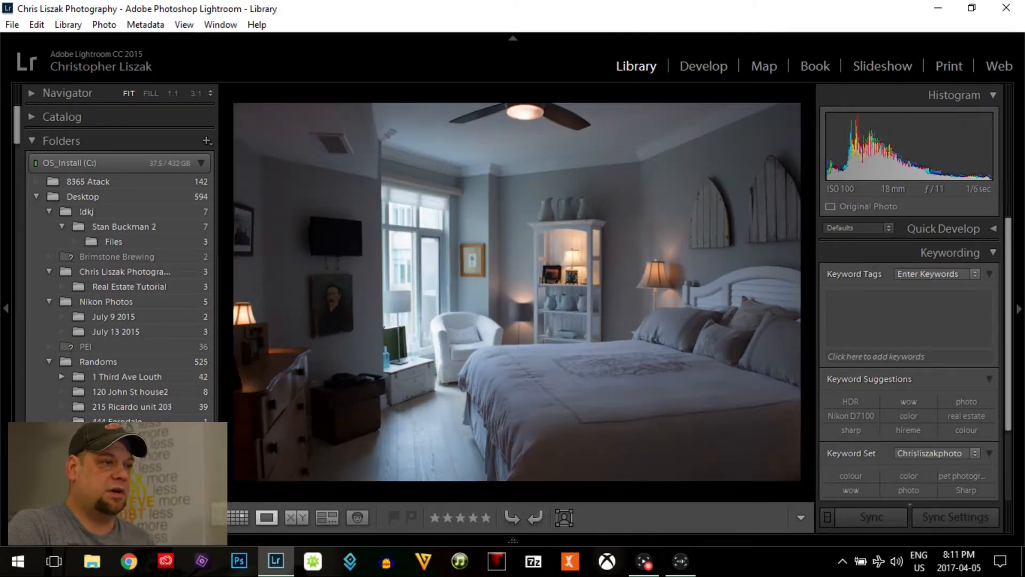
left_click(239, 517)
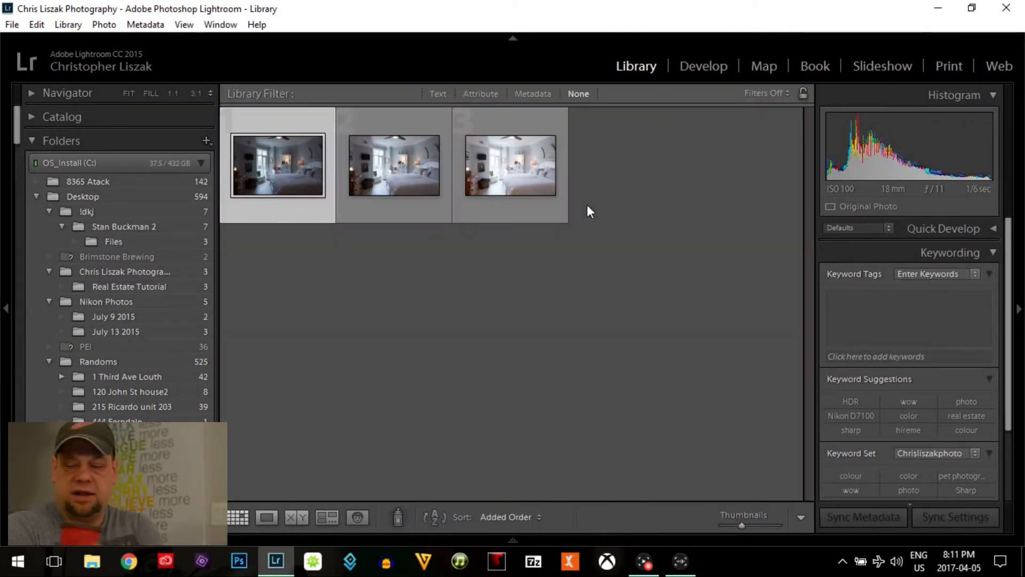
mouse_move(518, 200)
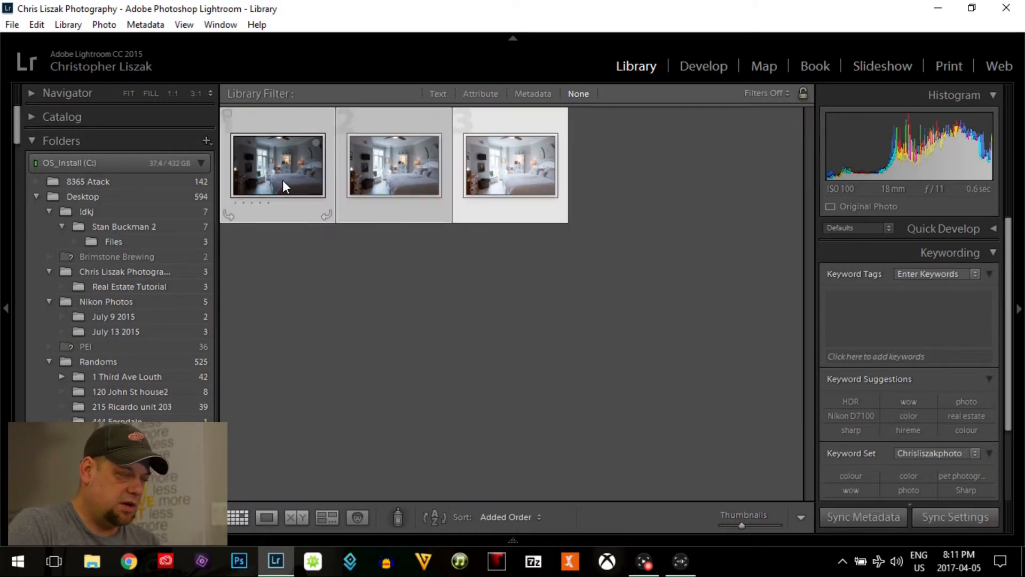
Step: Start a Photo Merge > HDR of the three selected exposures
right_click(278, 166)
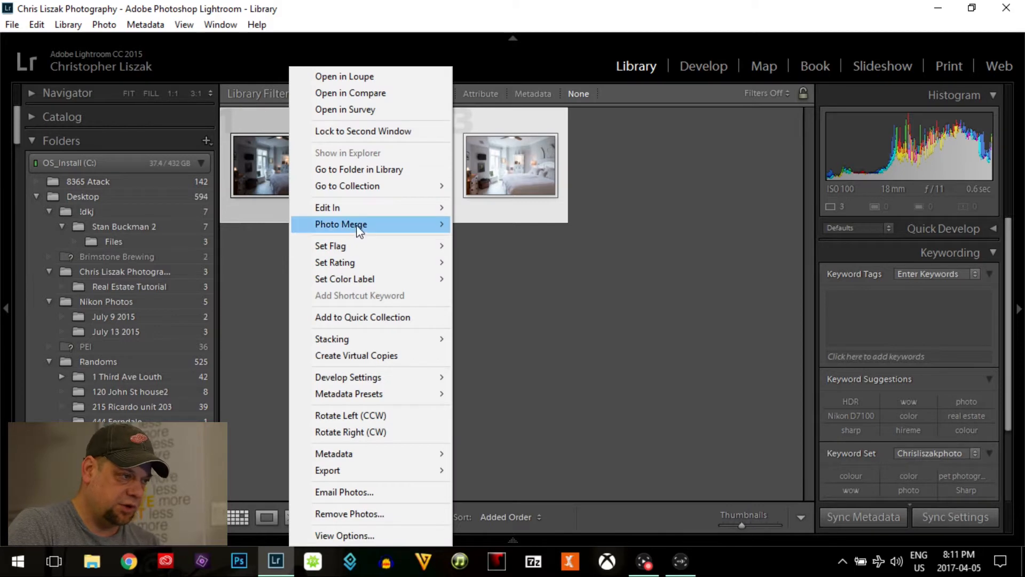
mouse_move(359, 232)
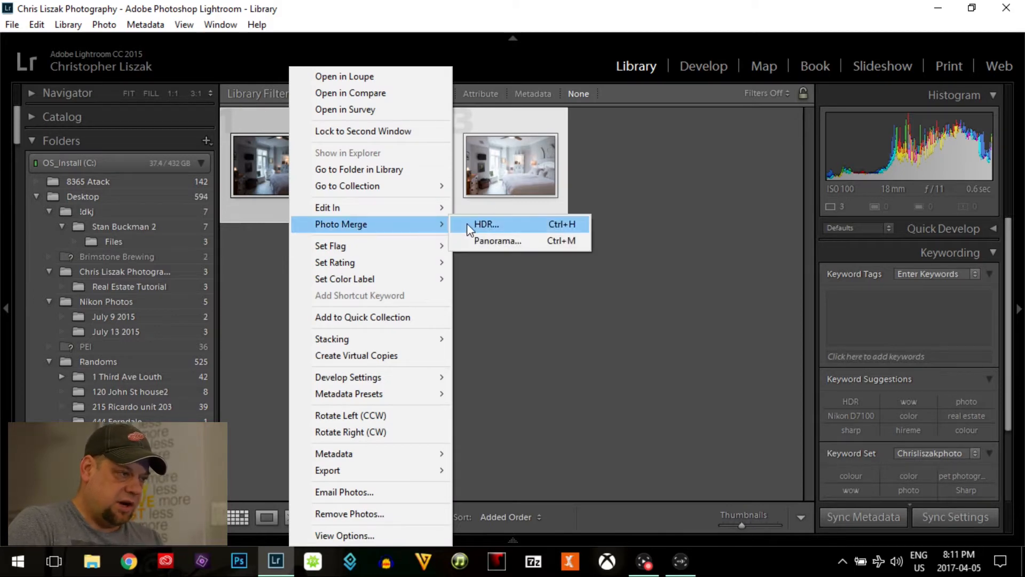
left_click(486, 223)
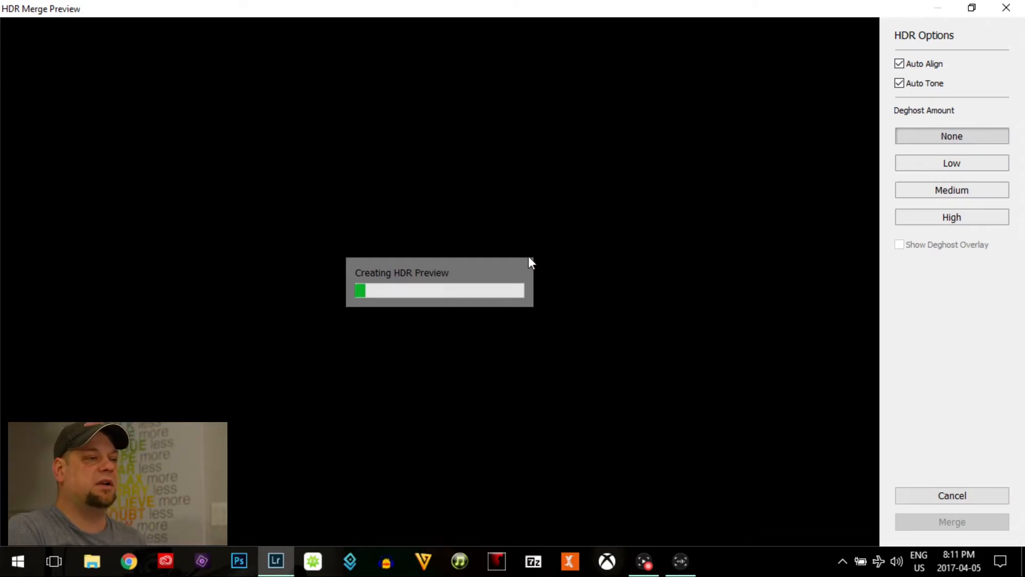
mouse_move(552, 257)
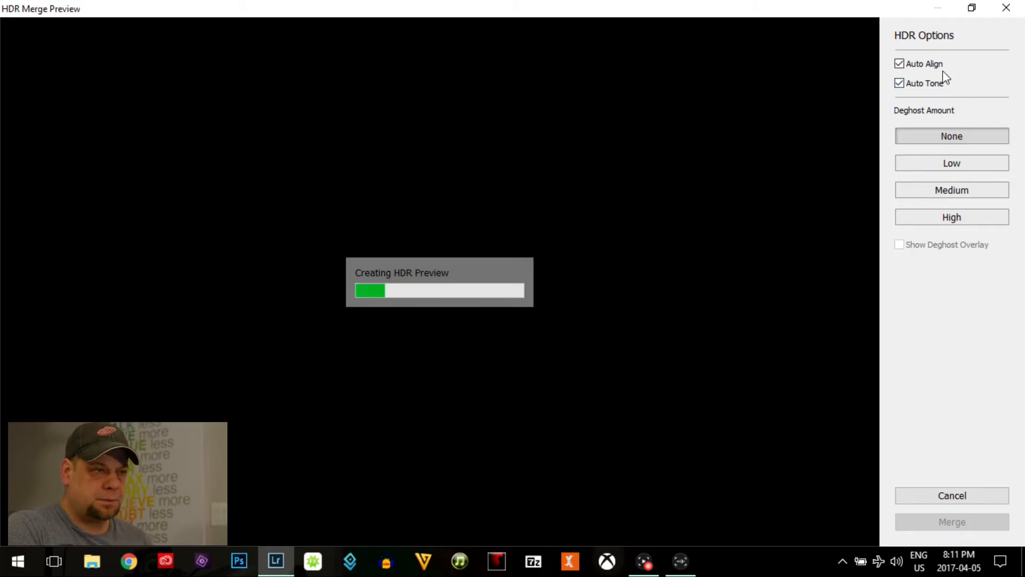
mouse_move(925, 63)
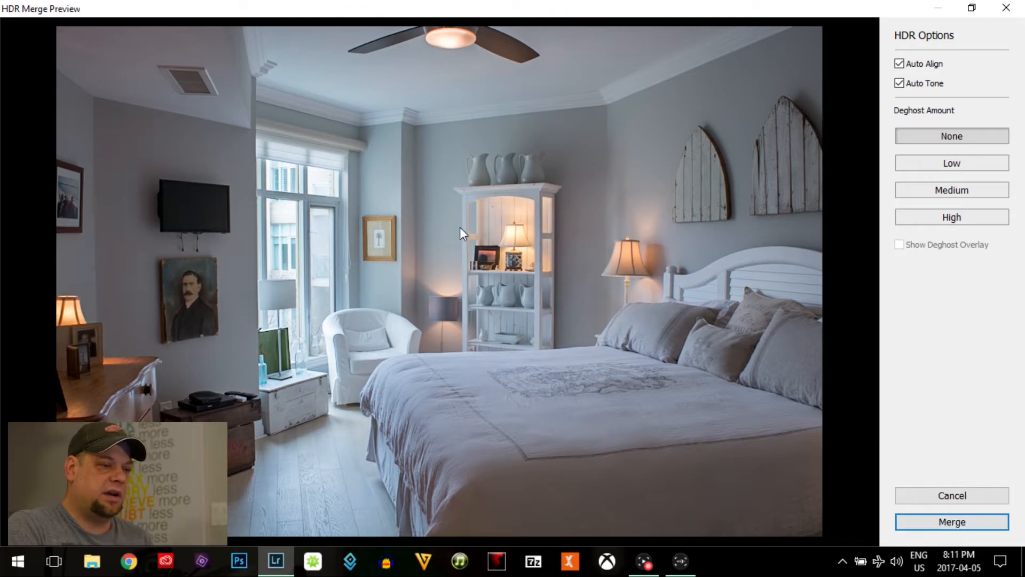
Step: Confirm the HDR merge and group the three original exposures into a stack
left_click(951, 521)
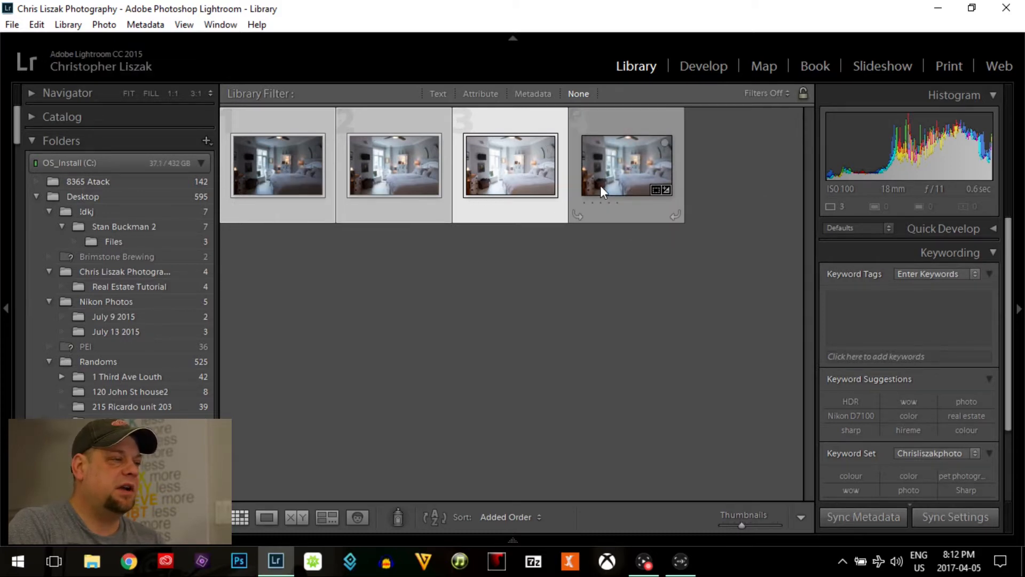
mouse_move(542, 277)
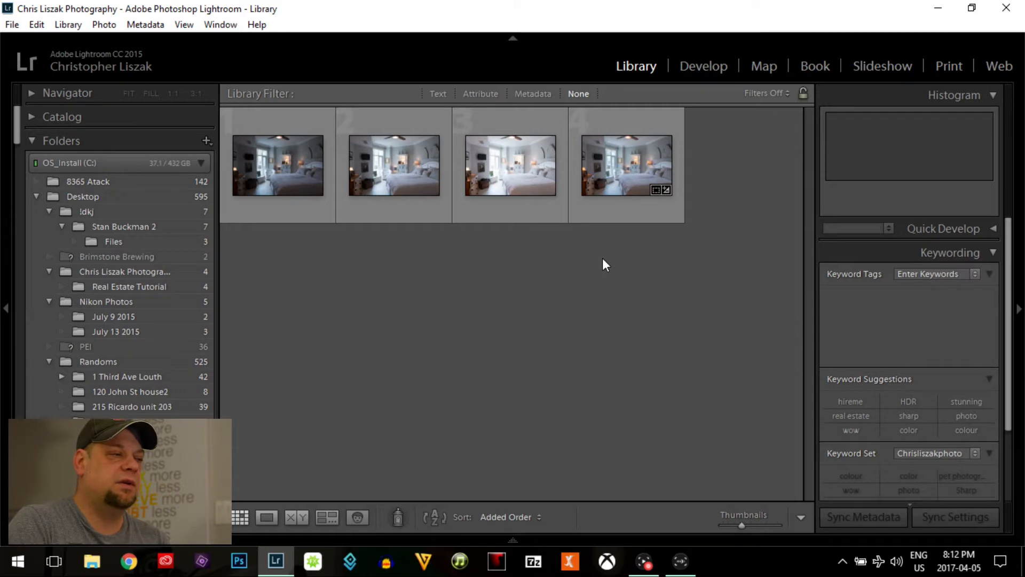
mouse_move(557, 216)
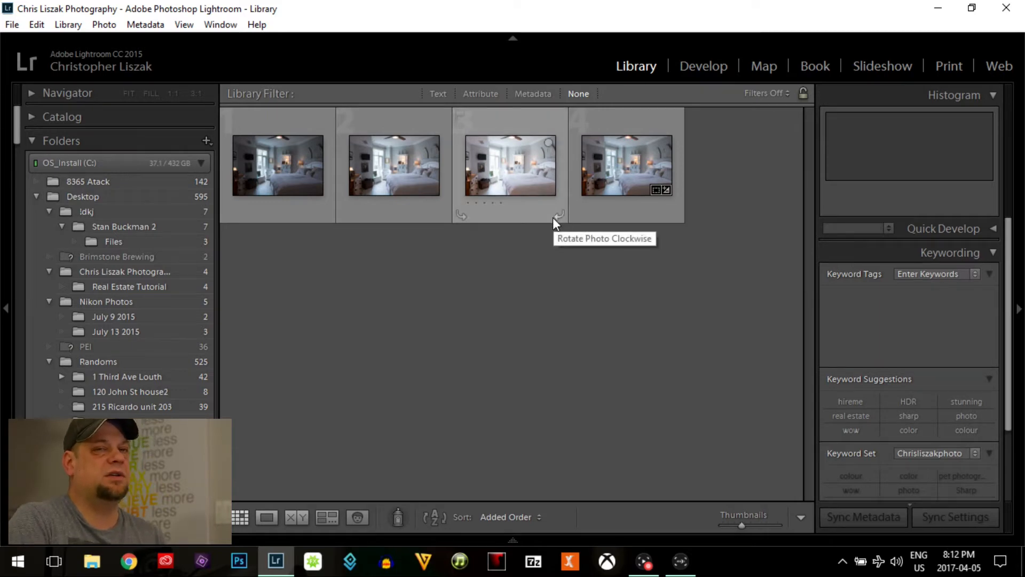
mouse_move(521, 188)
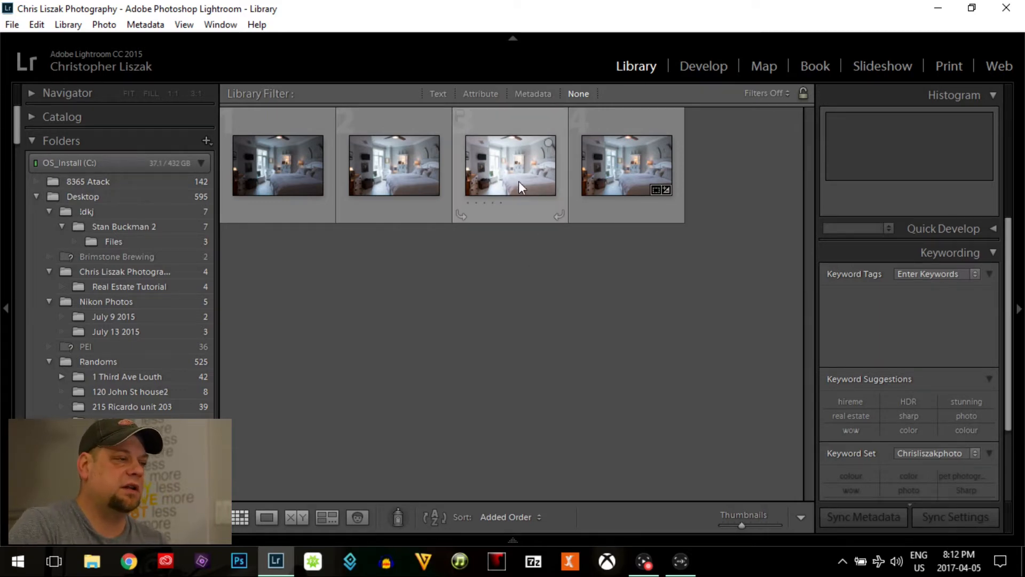
left_click(511, 166)
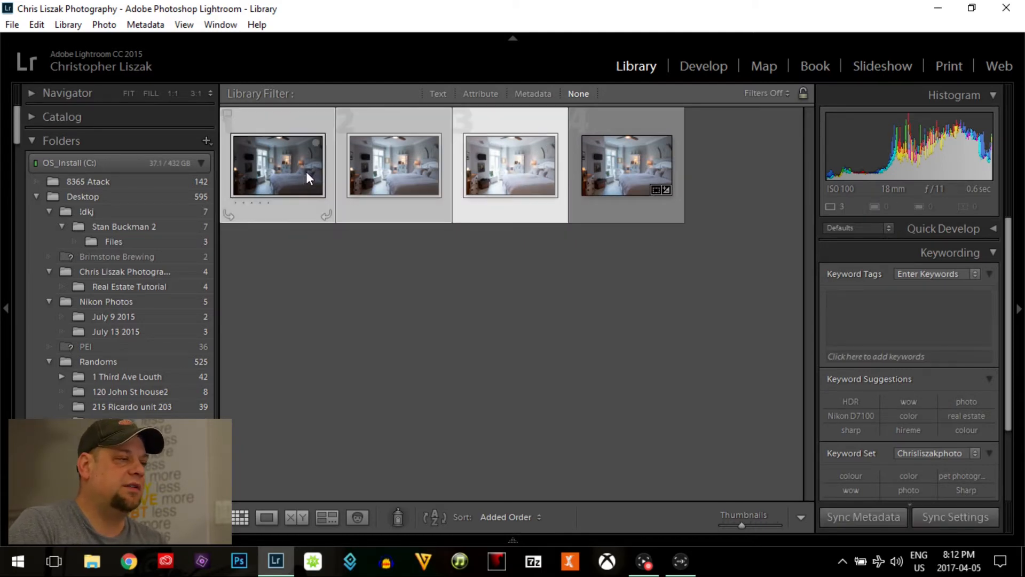
right_click(510, 166)
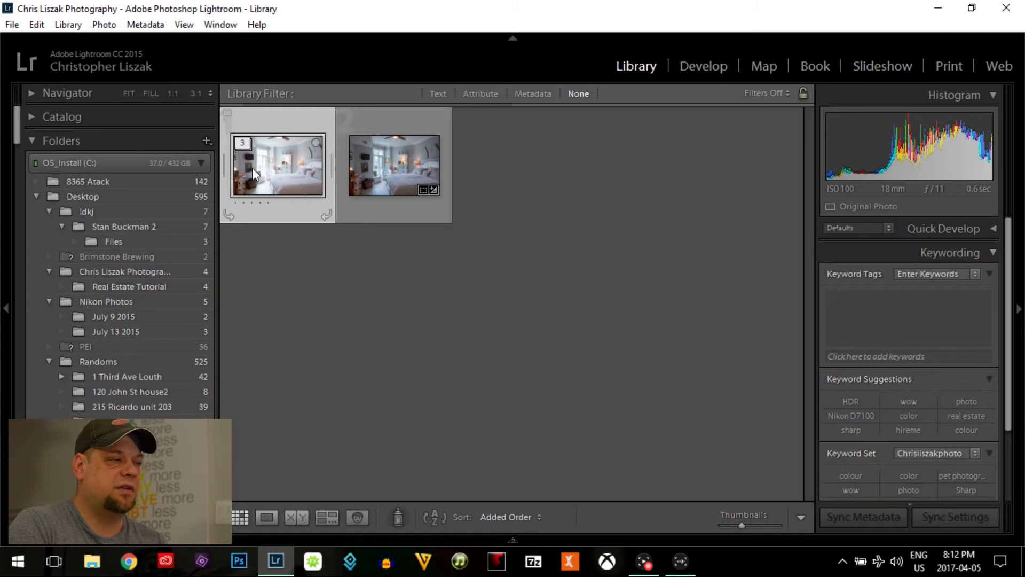
mouse_move(280, 189)
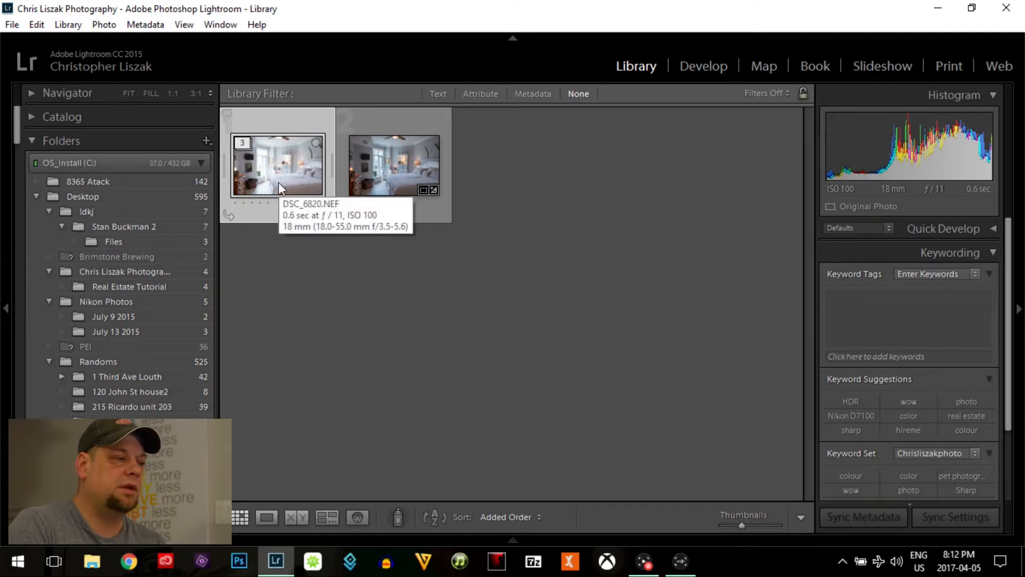
mouse_move(478, 213)
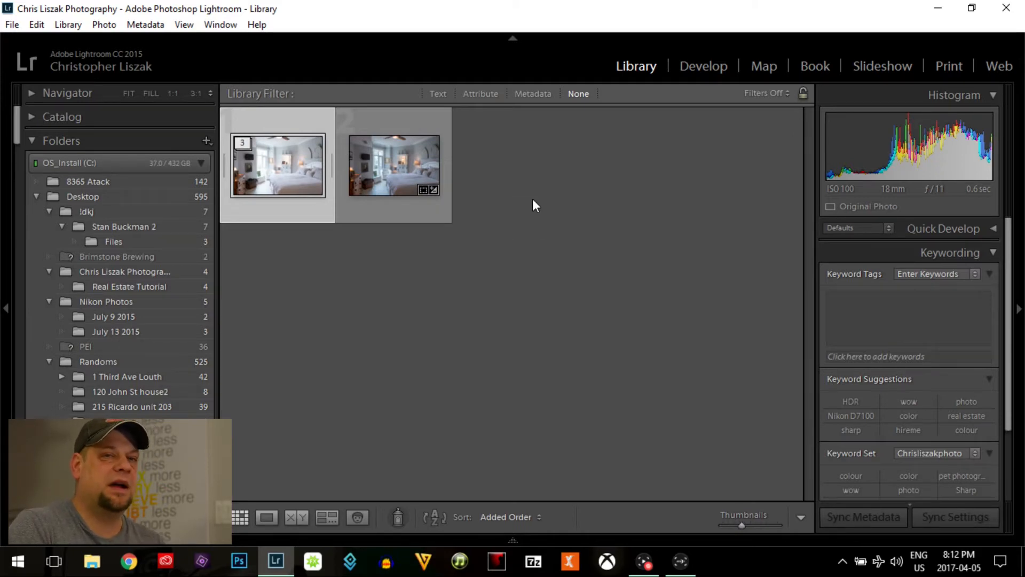
mouse_move(495, 191)
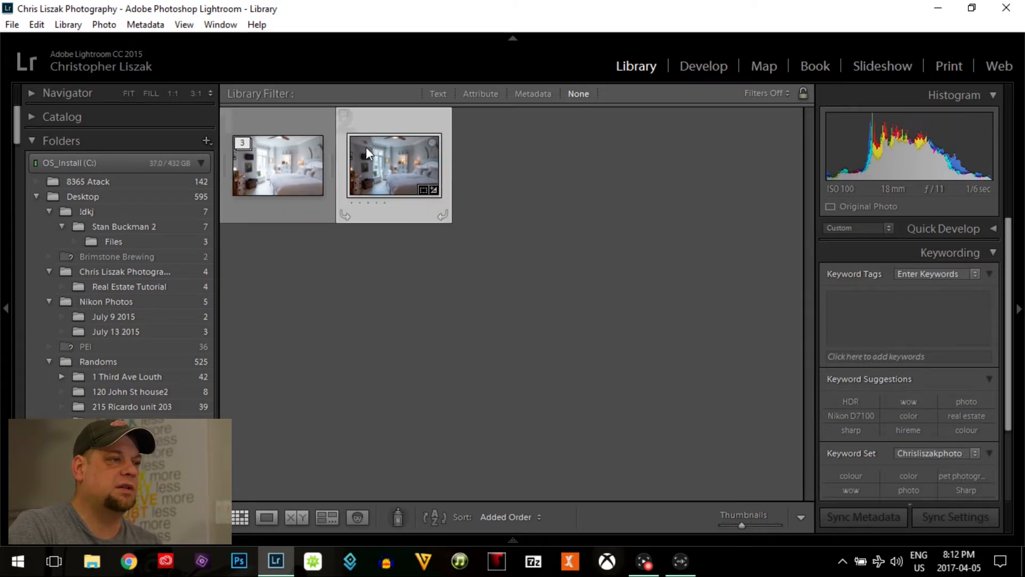
Step: Open the merged HDR photo in Develop with the Basic tone sliders in view
left_click(703, 65)
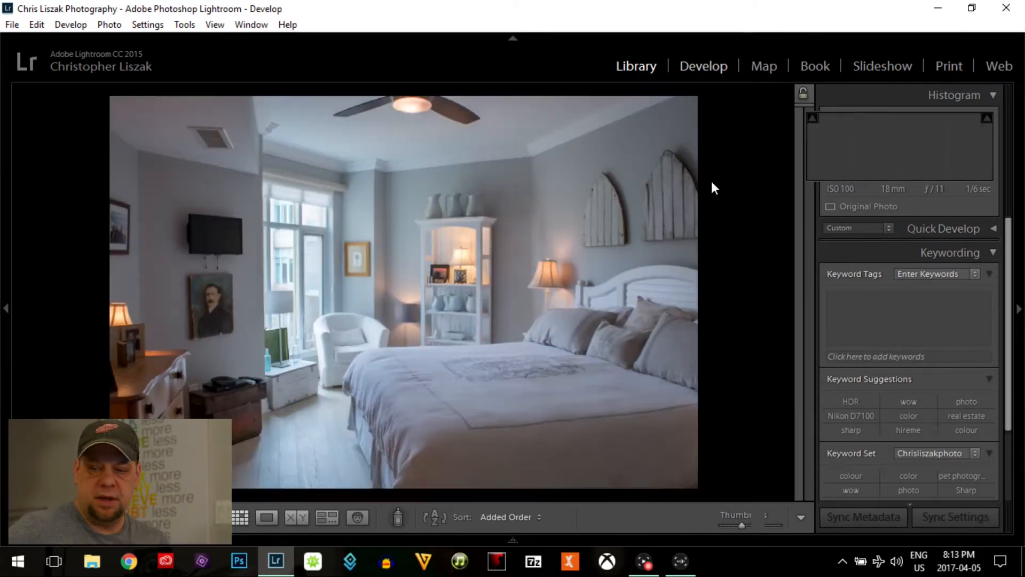
left_click(703, 65)
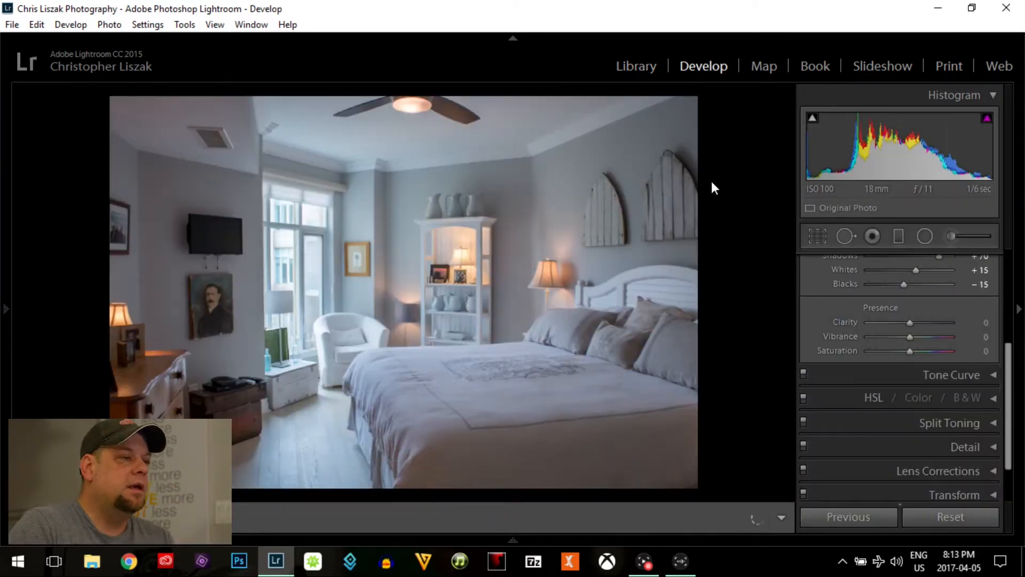
mouse_move(418, 286)
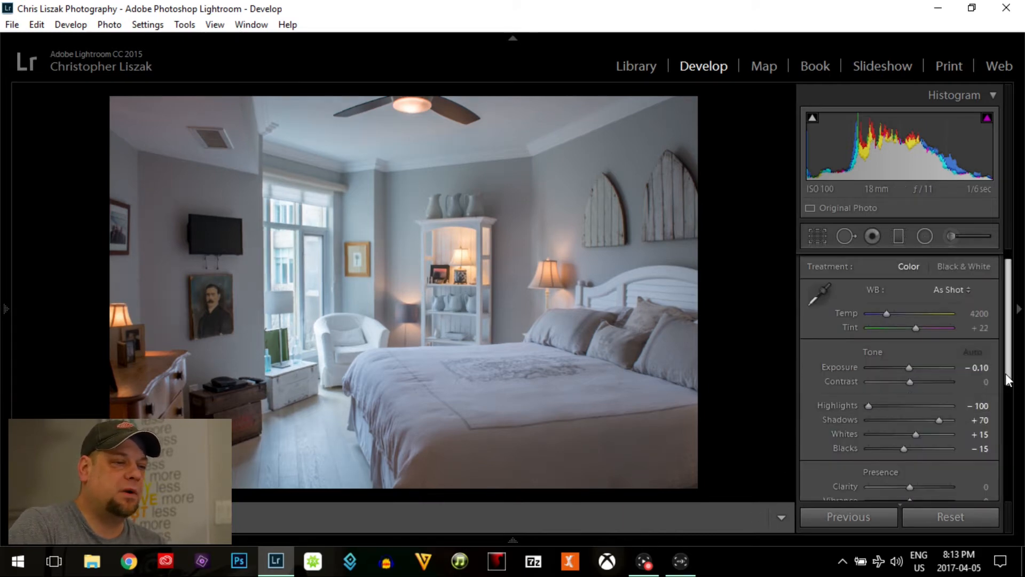
scroll("down", 3)
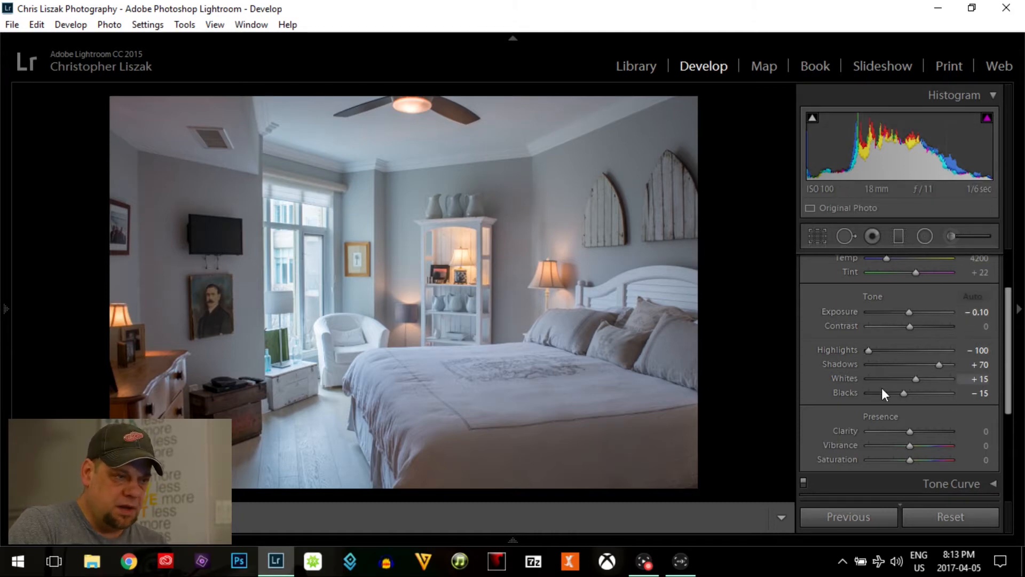
mouse_move(916, 380)
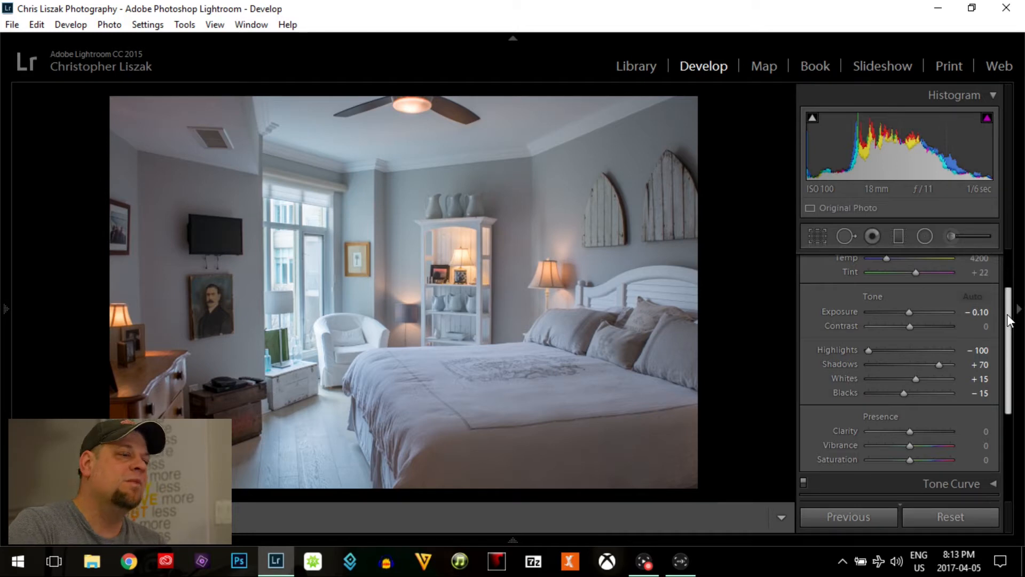
Step: Enable the Nikon lens profile corrections and Remove Chromatic Aberration in Lens Corrections
scroll("down", 3)
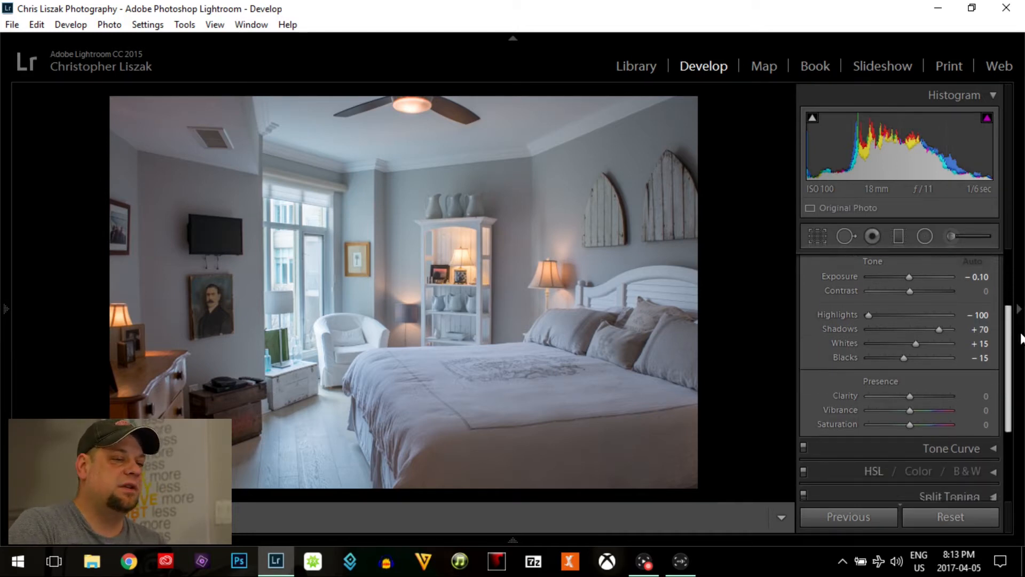
scroll("down", 3)
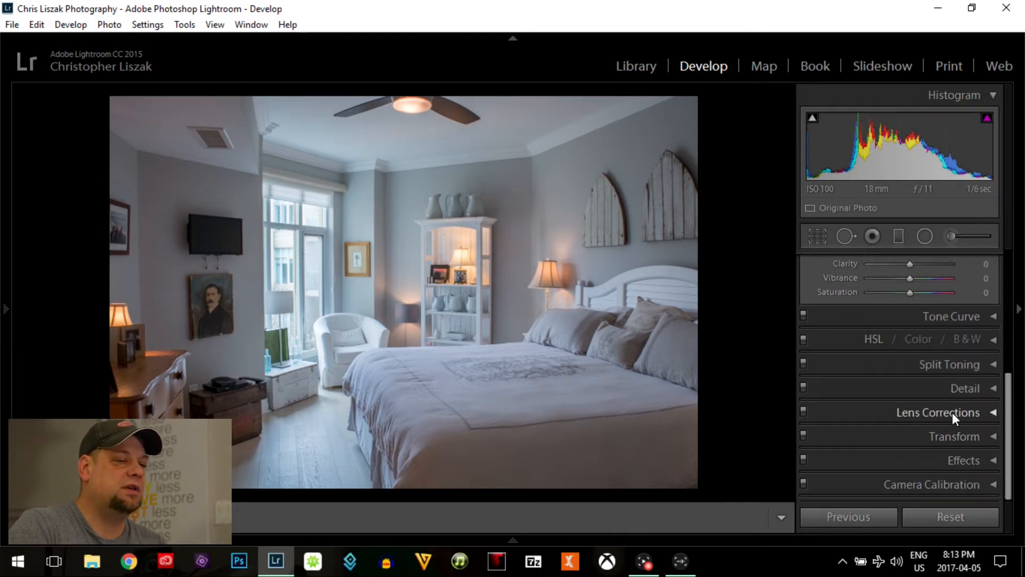
left_click(939, 412)
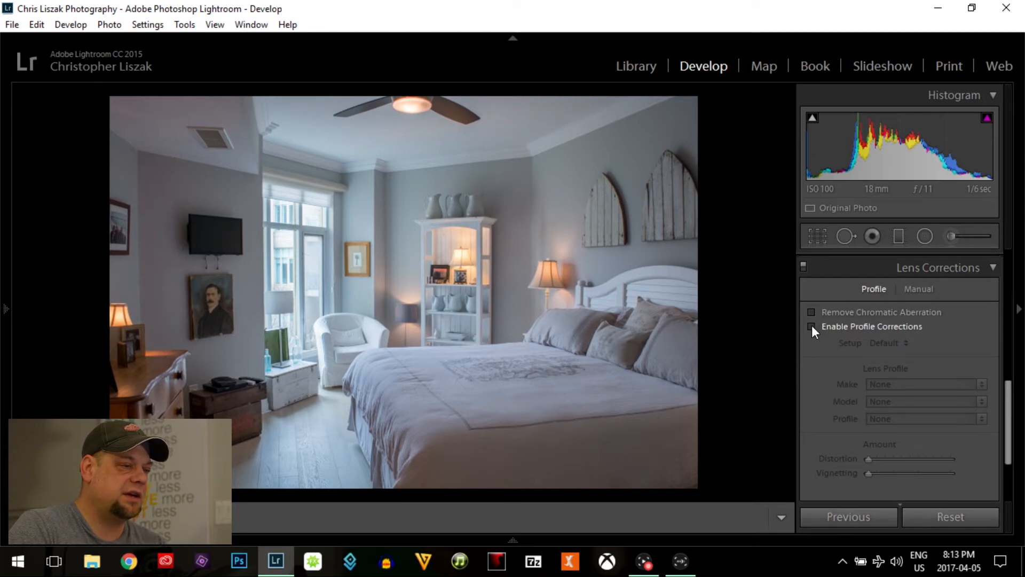
left_click(811, 327)
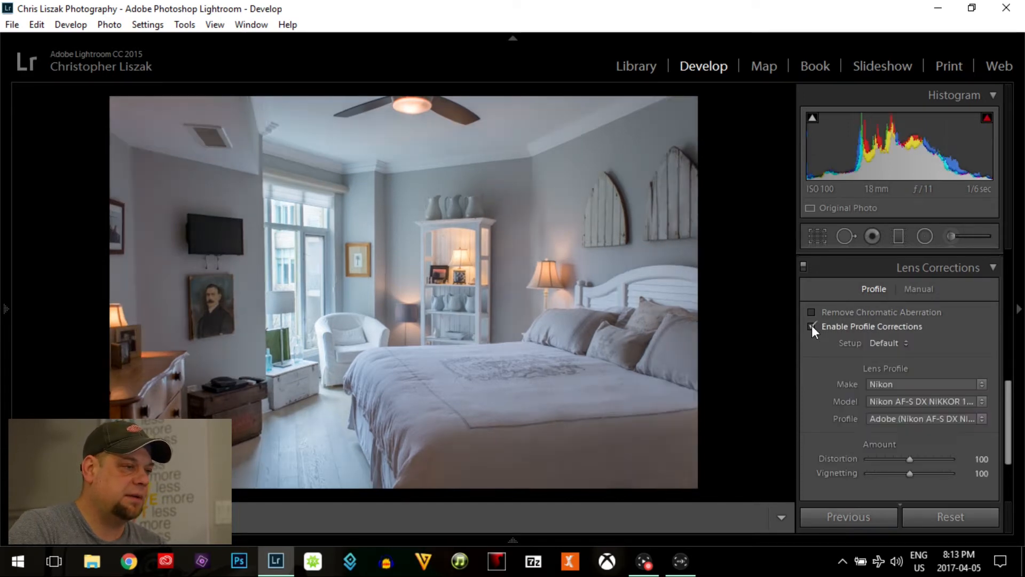
left_click(811, 327)
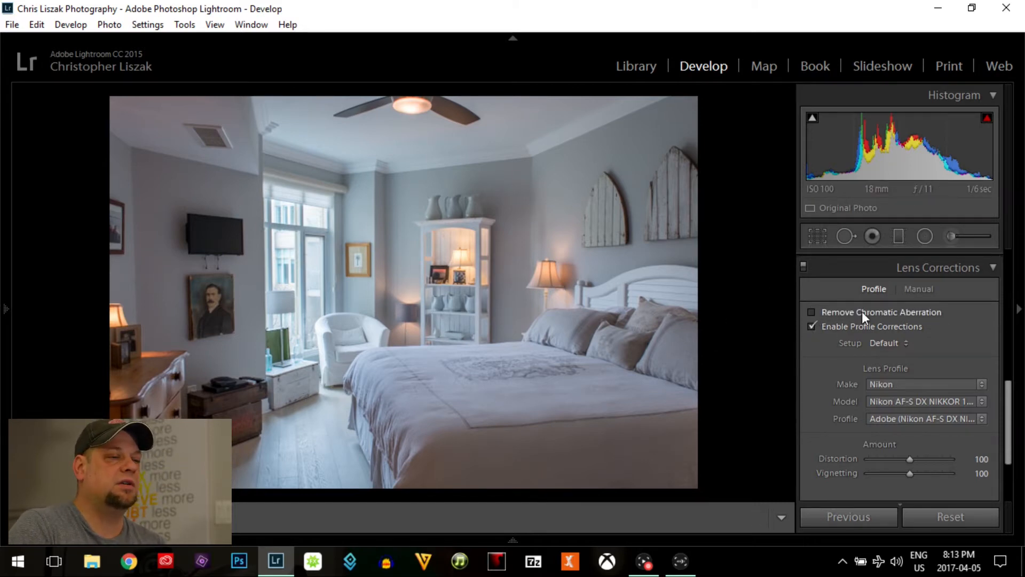
mouse_move(852, 321)
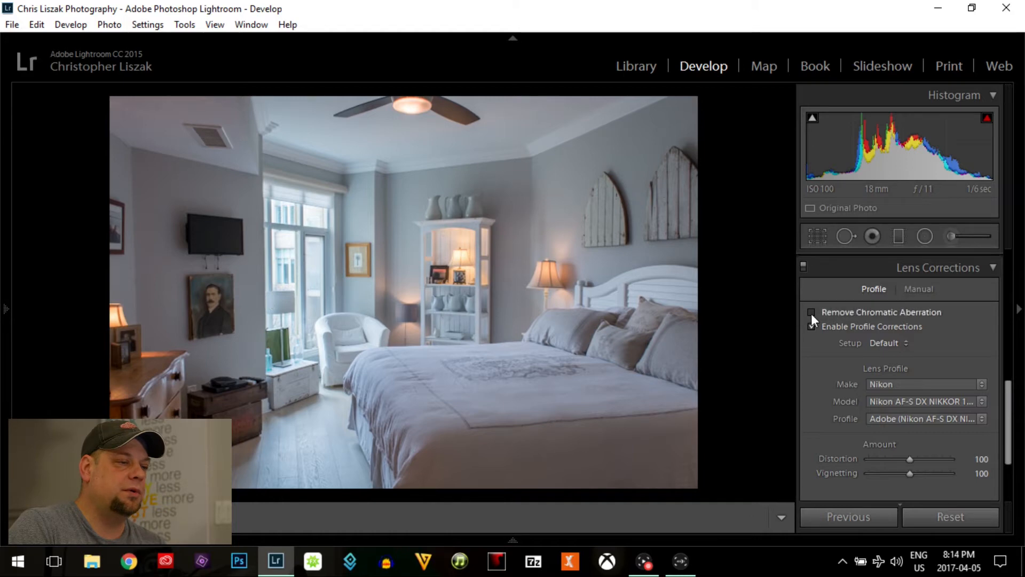
mouse_move(812, 312)
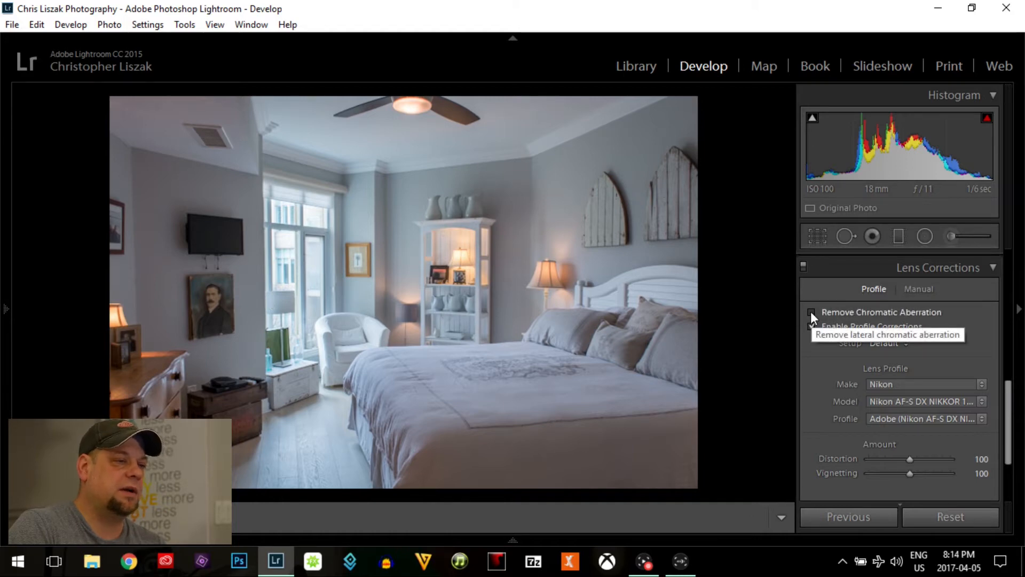
left_click(812, 312)
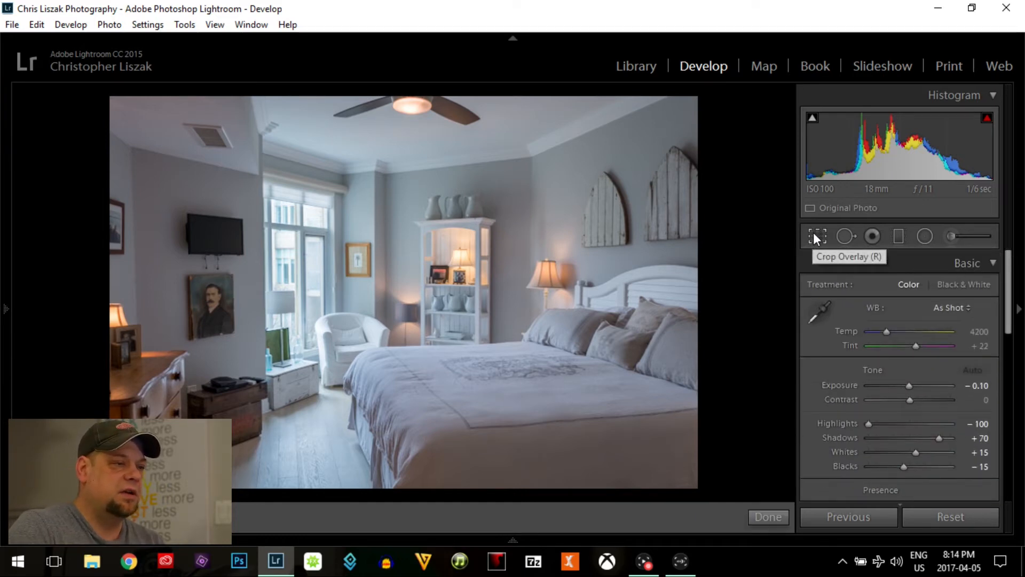
Step: Auto-straighten the photo in Crop Overlay to -0.05 degrees and close the crop
left_click(817, 236)
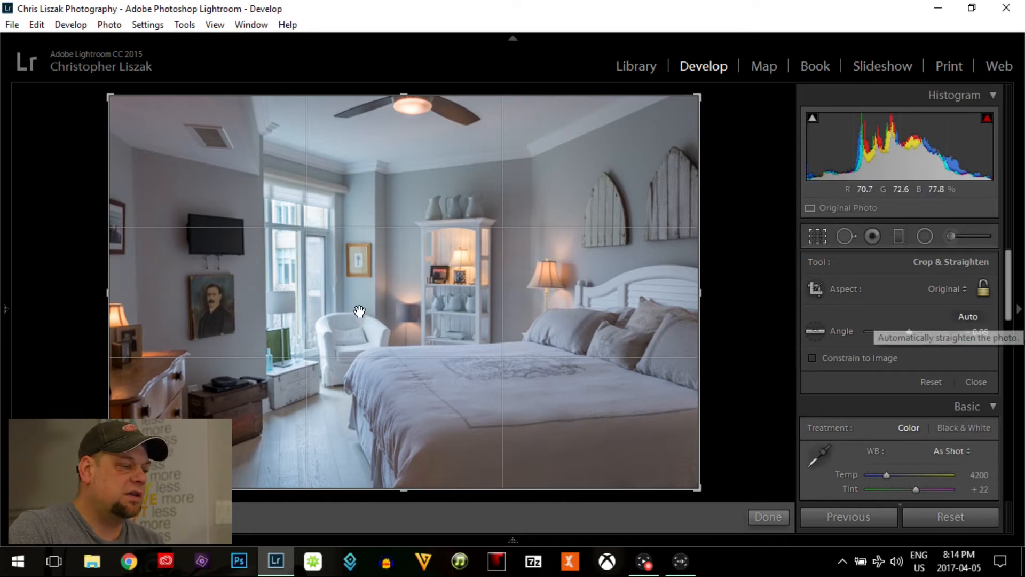
left_click(969, 316)
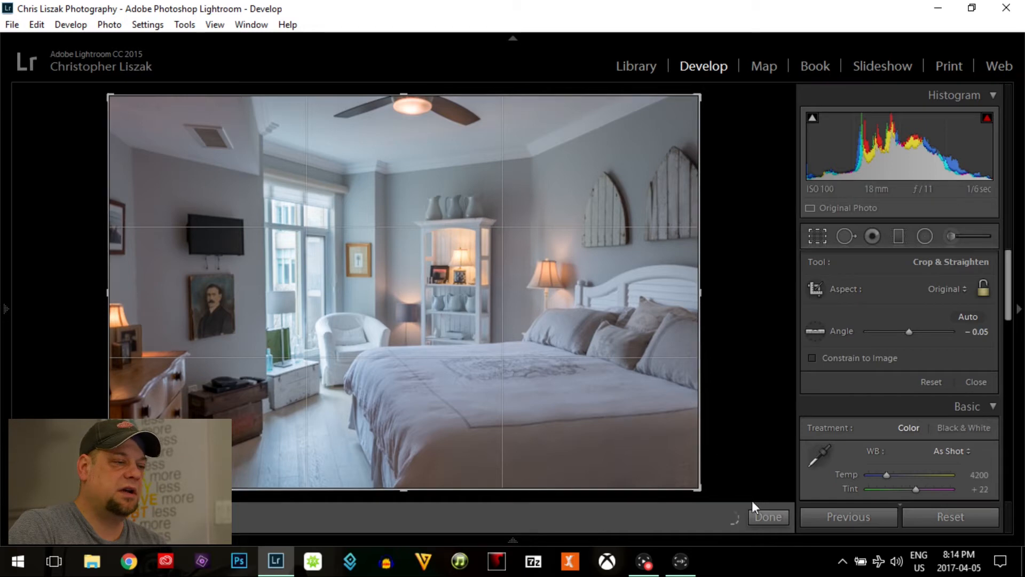
left_click(768, 517)
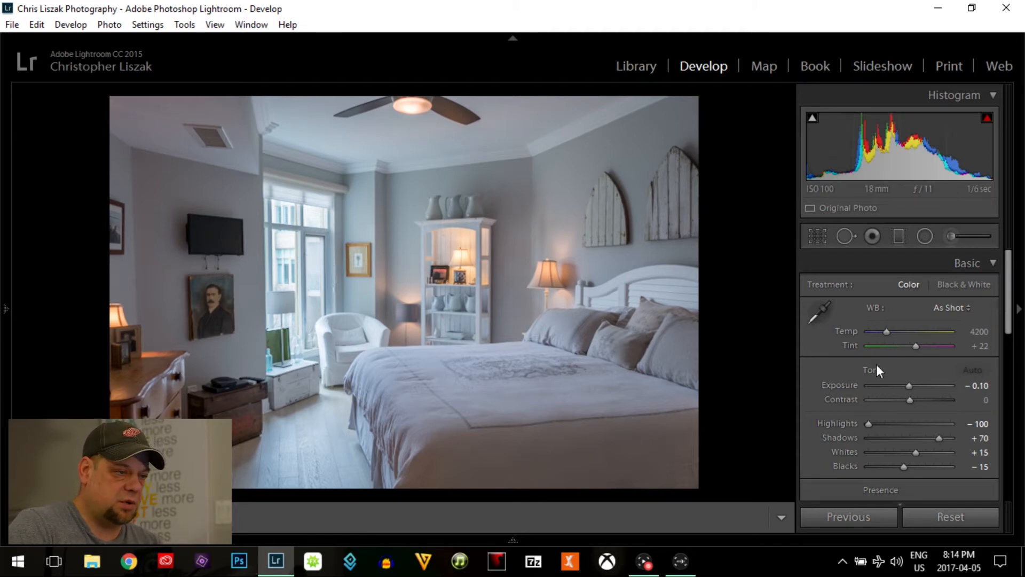
Step: Raise Exposure from -0.10, overshooting to +0.55, and settle at +0.36
left_click_drag(908, 386, 911, 385)
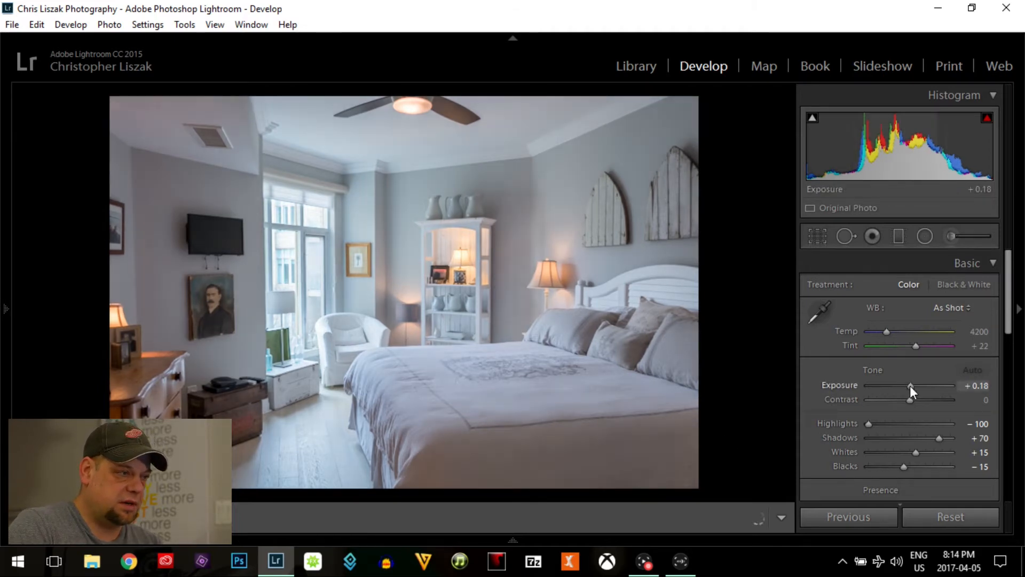
left_click_drag(910, 386, 922, 386)
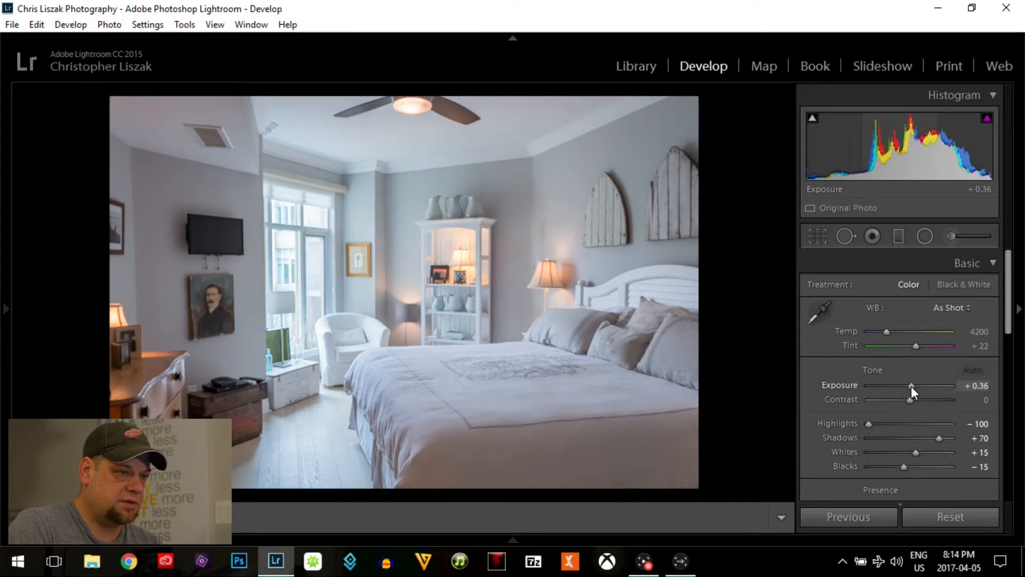
left_click_drag(911, 385, 914, 386)
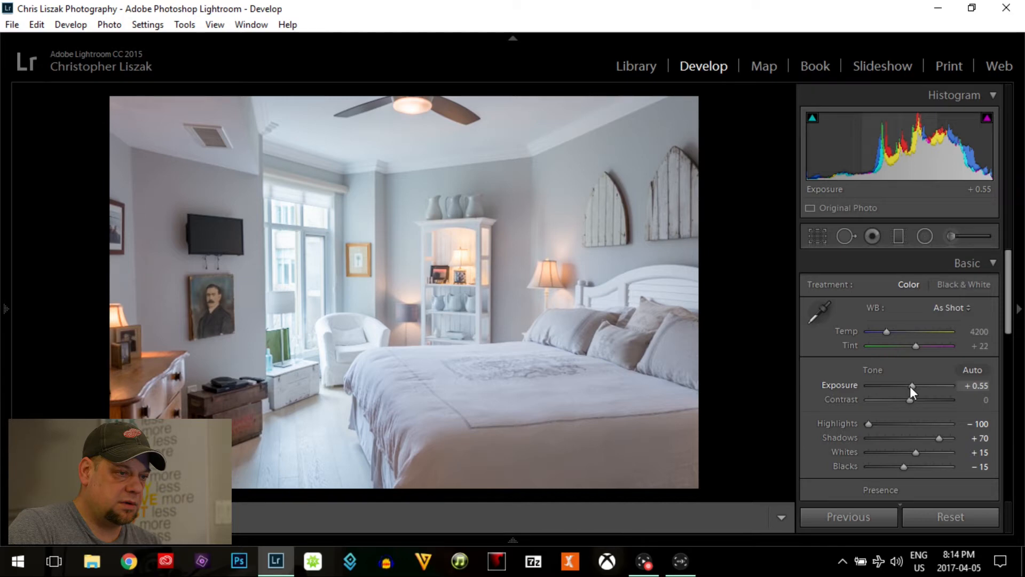
left_click_drag(915, 386, 911, 385)
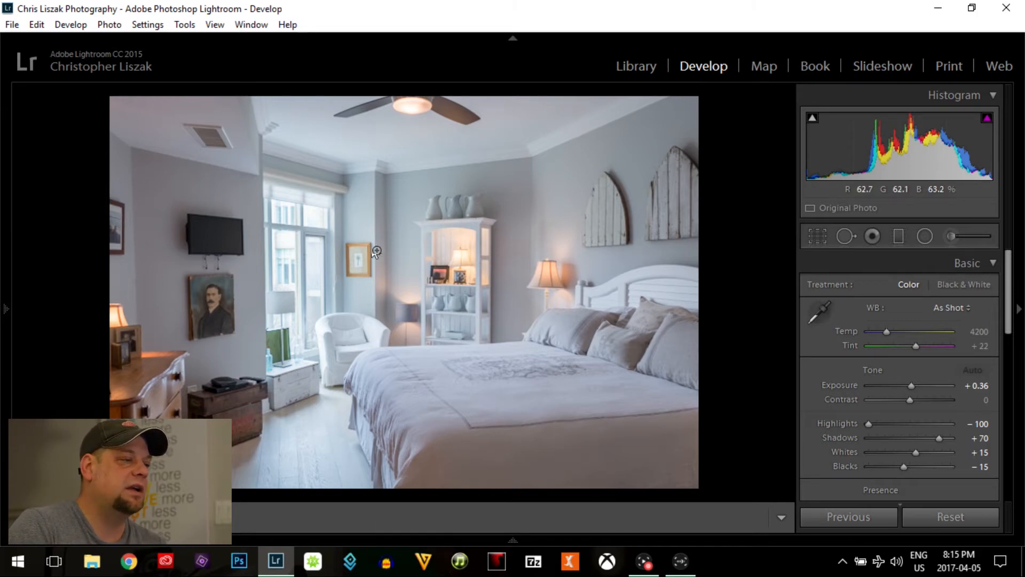
Step: Edit a copy with Lightroom adjustments in Perfect Effects 9 via Edit In
right_click(376, 252)
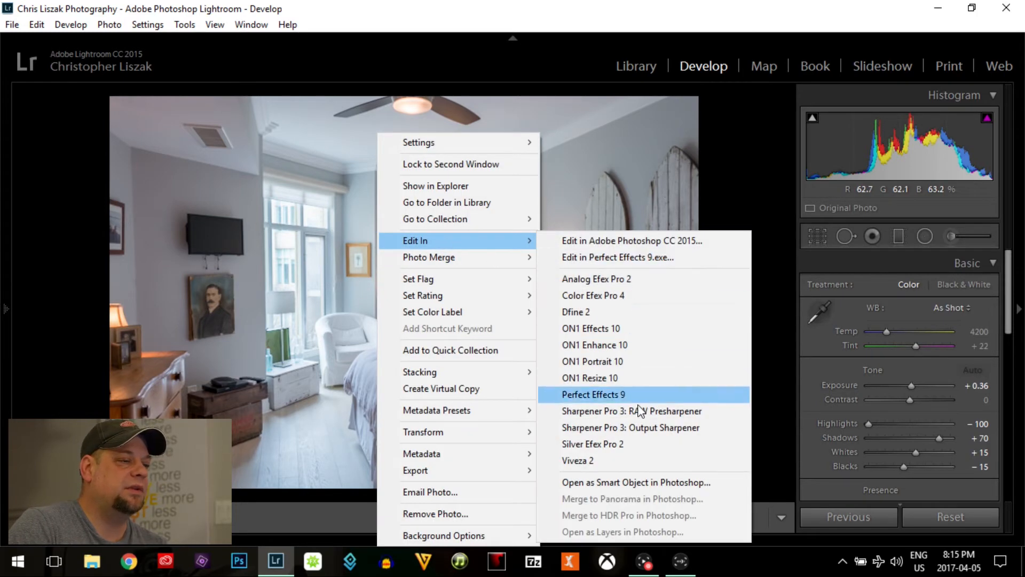
mouse_move(590, 328)
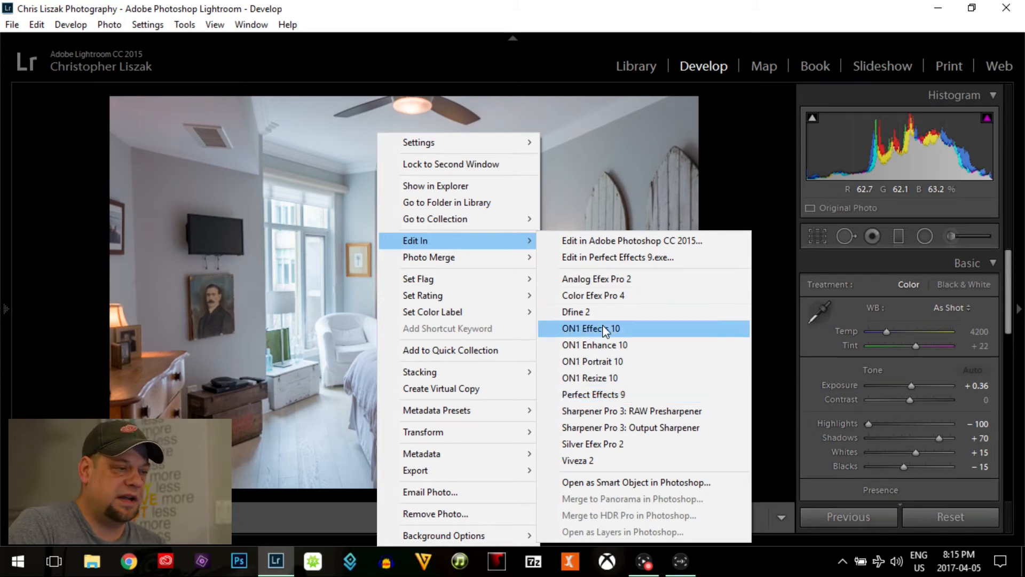
mouse_move(630, 398)
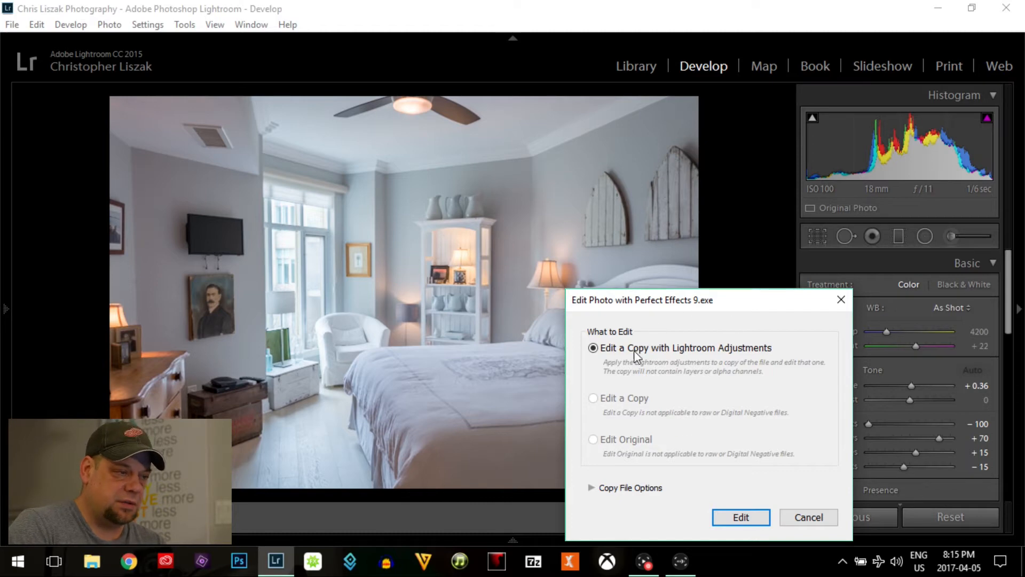
mouse_move(787, 462)
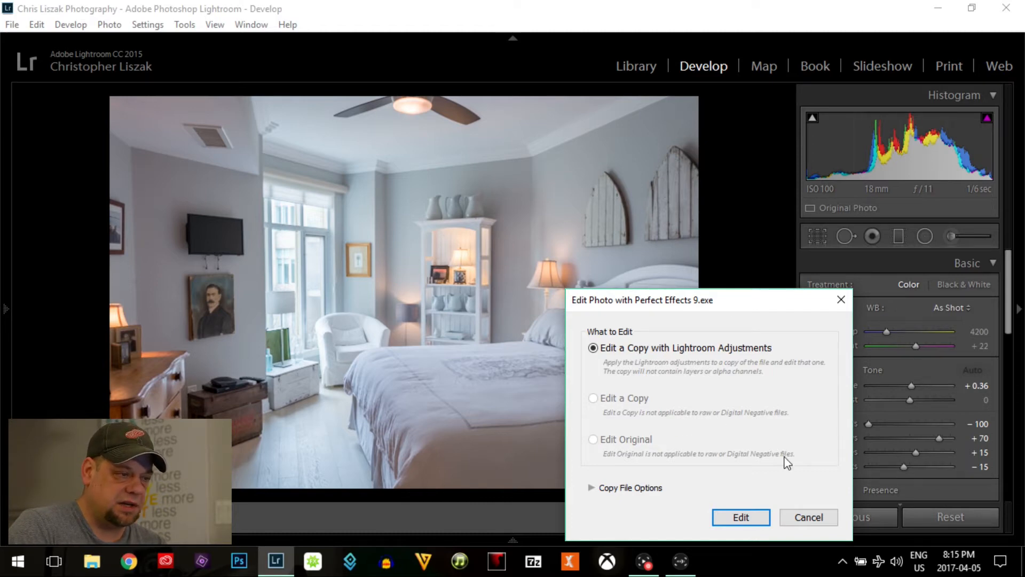
left_click(741, 517)
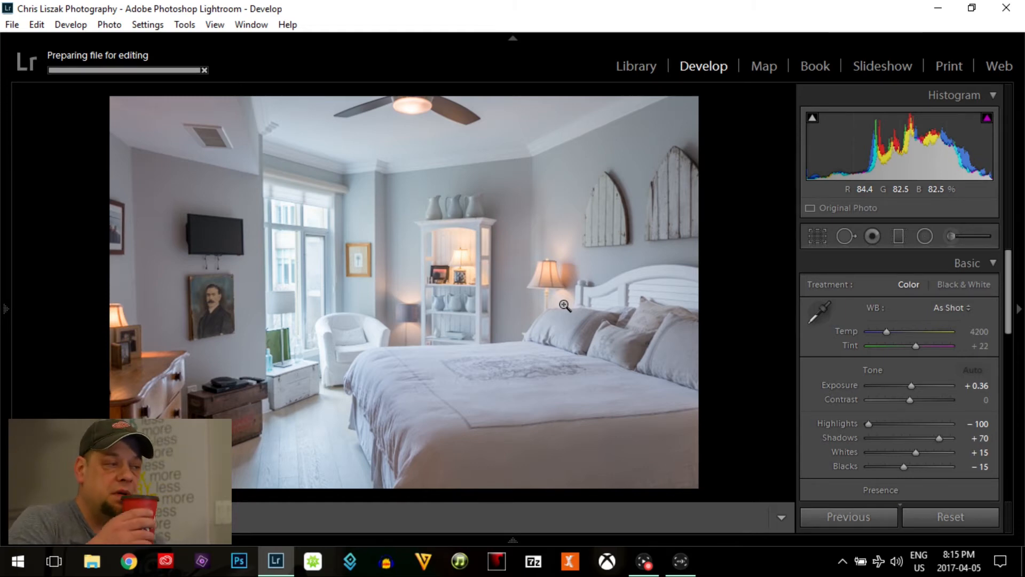
left_click(950, 517)
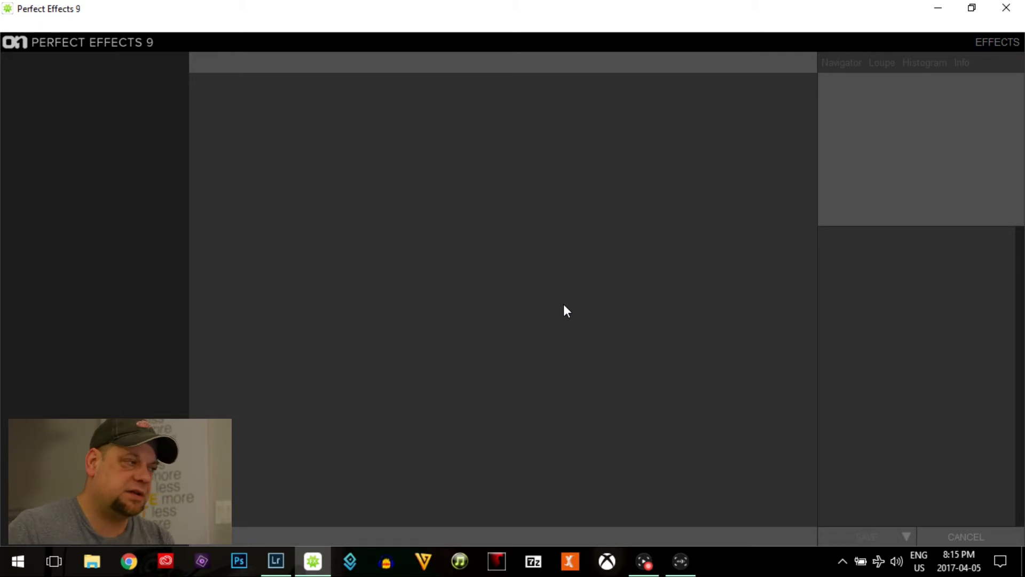
mouse_move(267, 126)
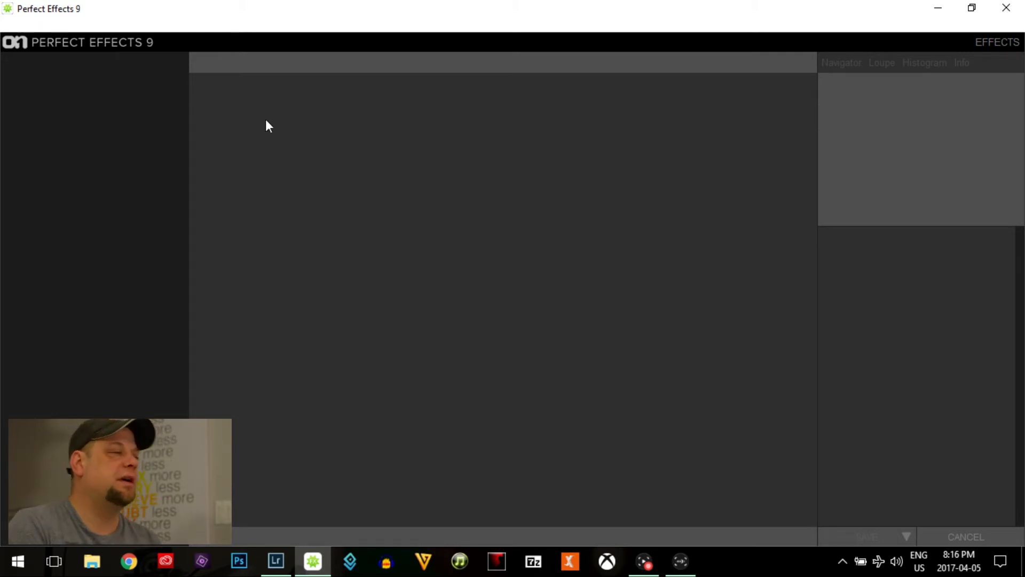
mouse_move(144, 86)
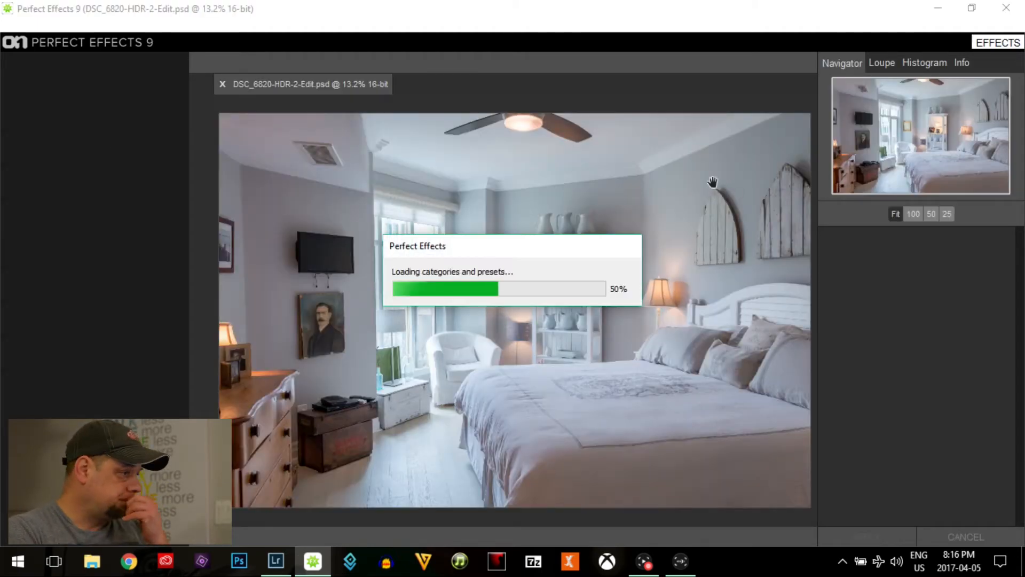
mouse_move(724, 261)
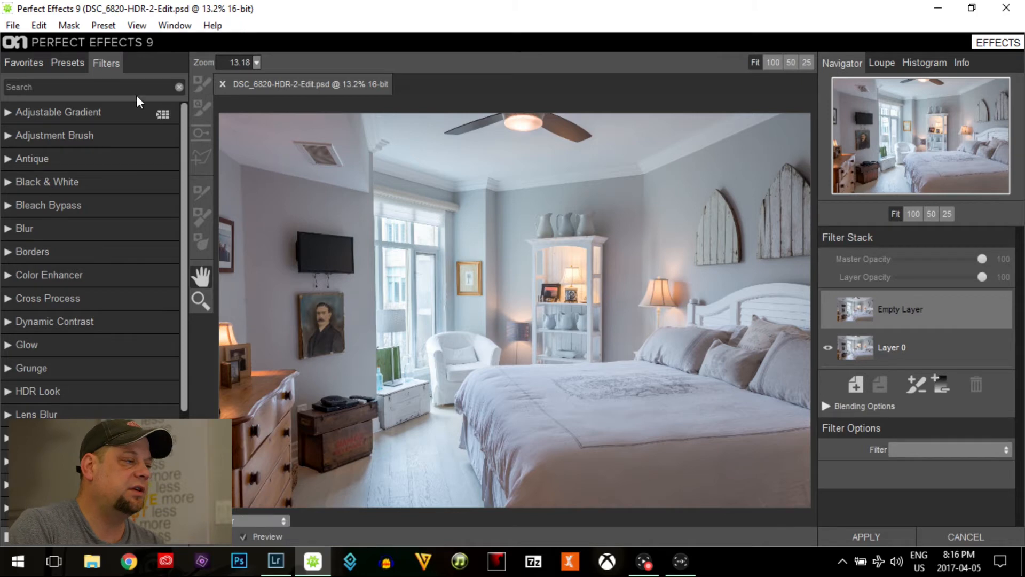
mouse_move(417, 332)
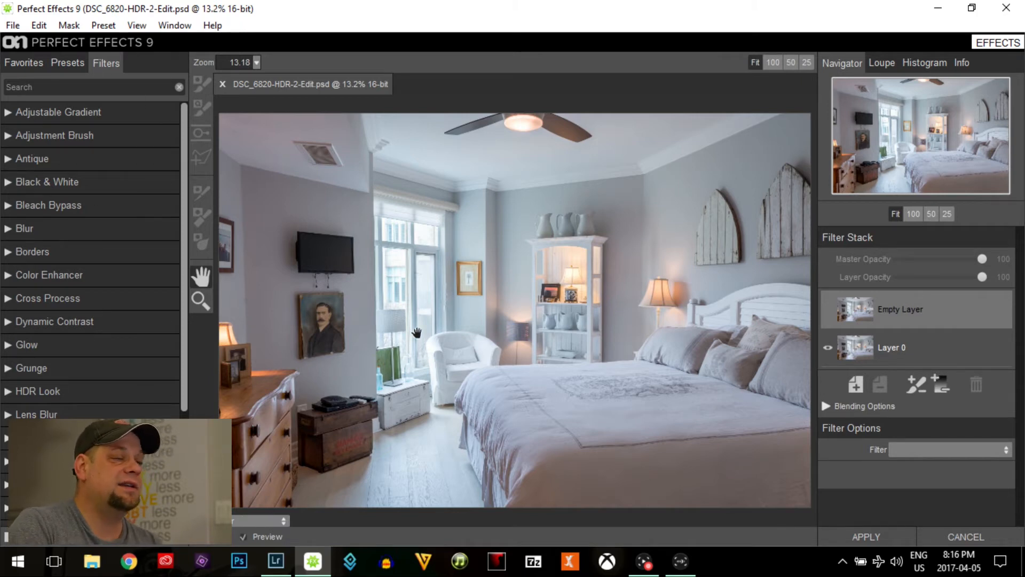
mouse_move(51, 398)
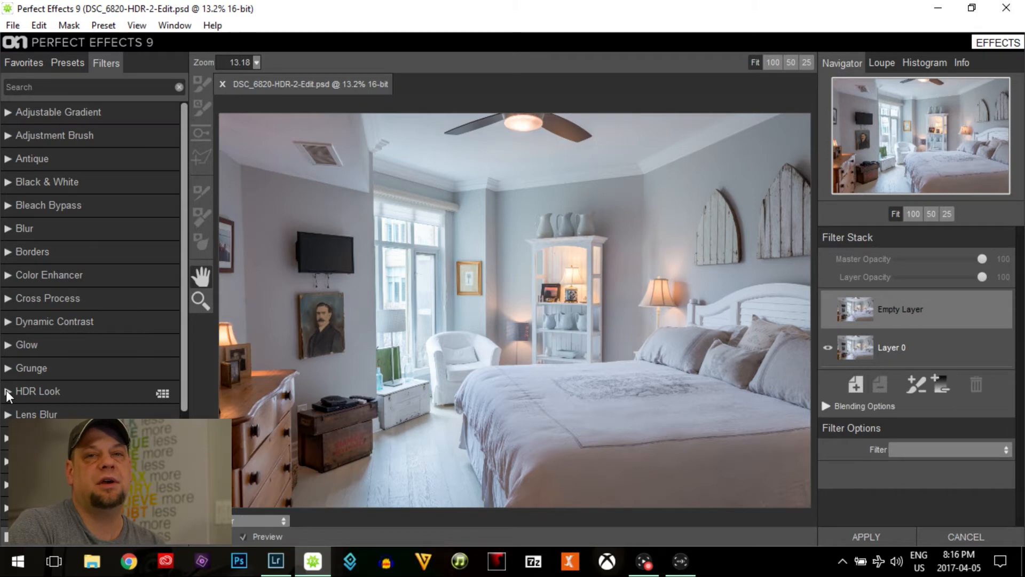
Step: Apply the Surreal HDR Look preset, testing Layer Opacity and restoring full strength
left_click(37, 391)
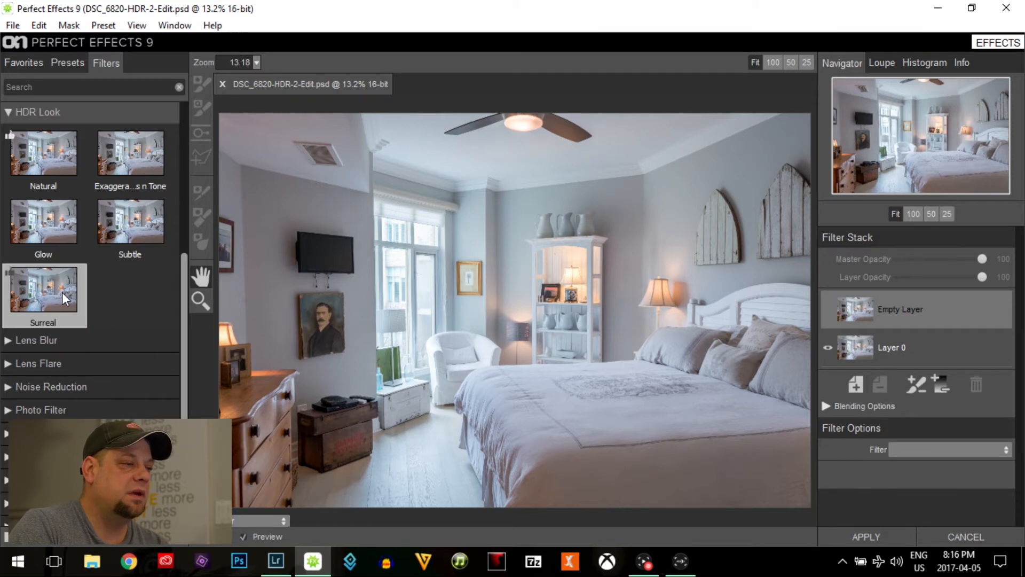
left_click(43, 290)
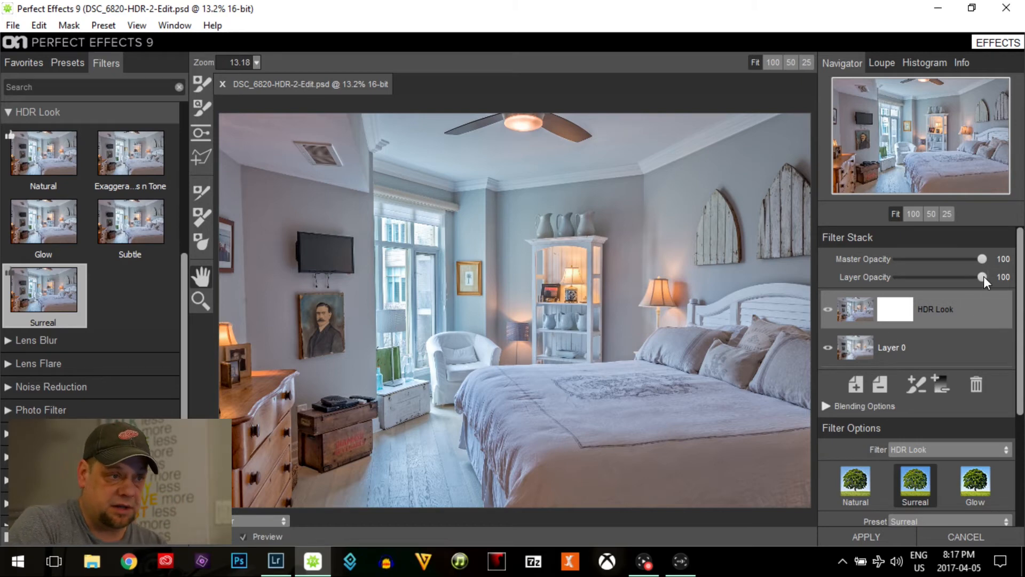
left_click_drag(983, 276, 912, 277)
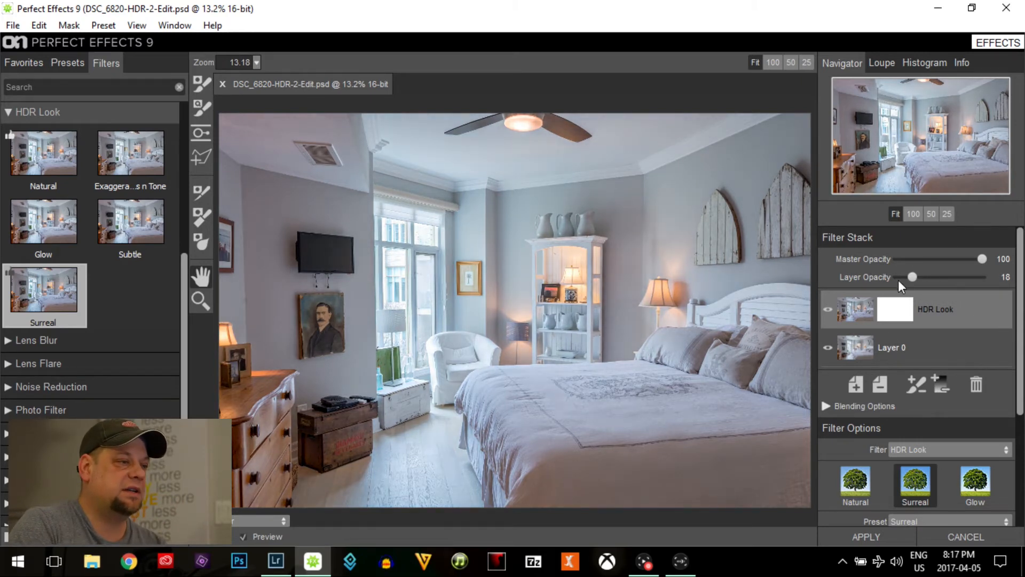
left_click_drag(913, 276, 983, 277)
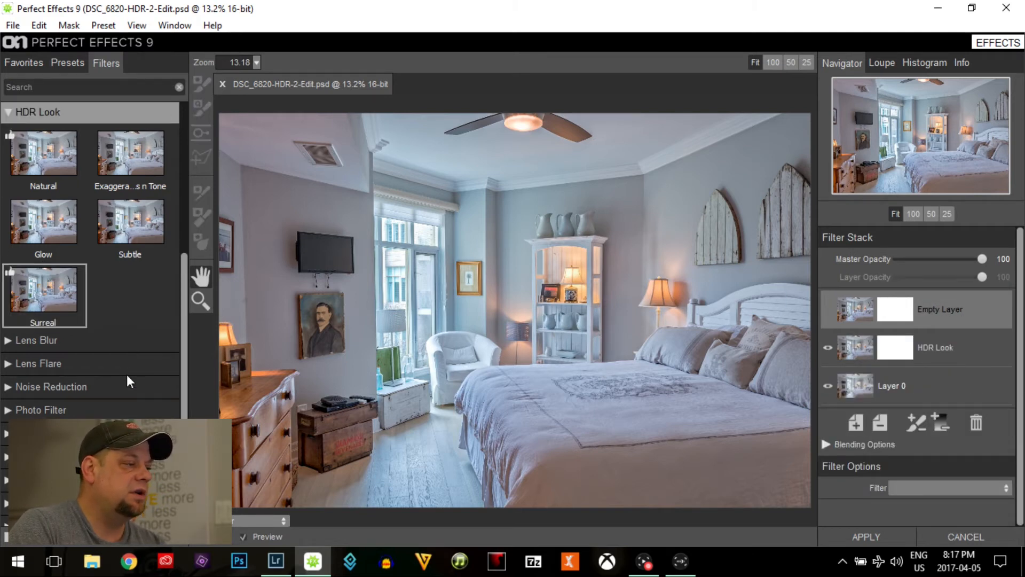
Step: Add the Amazing Detail Finder sharpening preset and return the photo to Lightroom
left_click(38, 112)
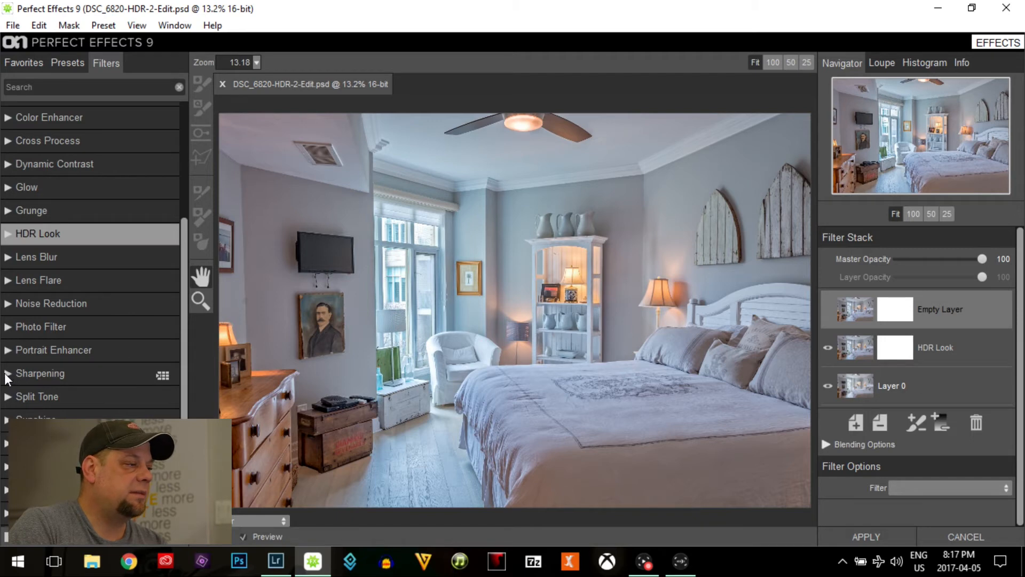
left_click(39, 374)
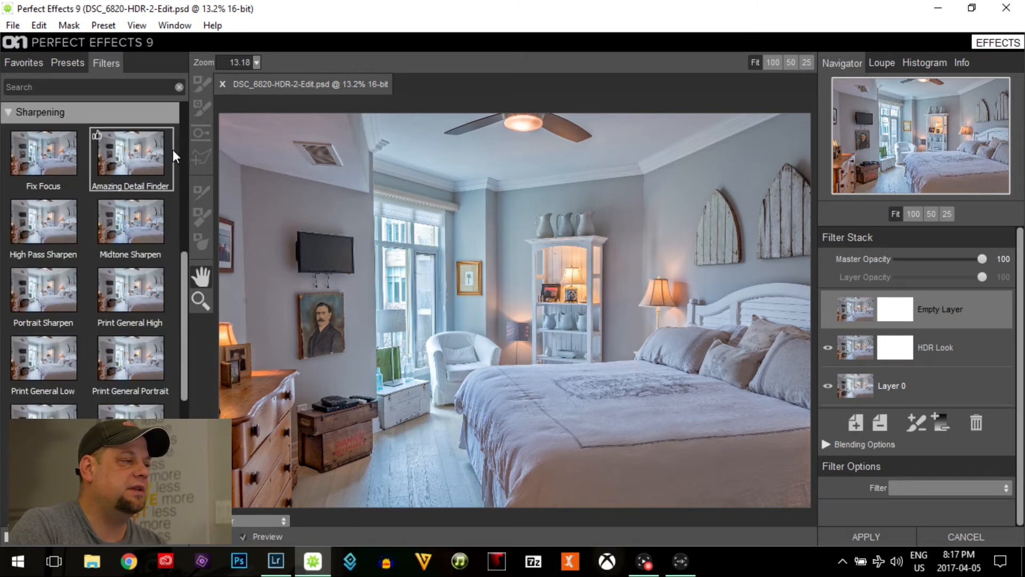
mouse_move(153, 160)
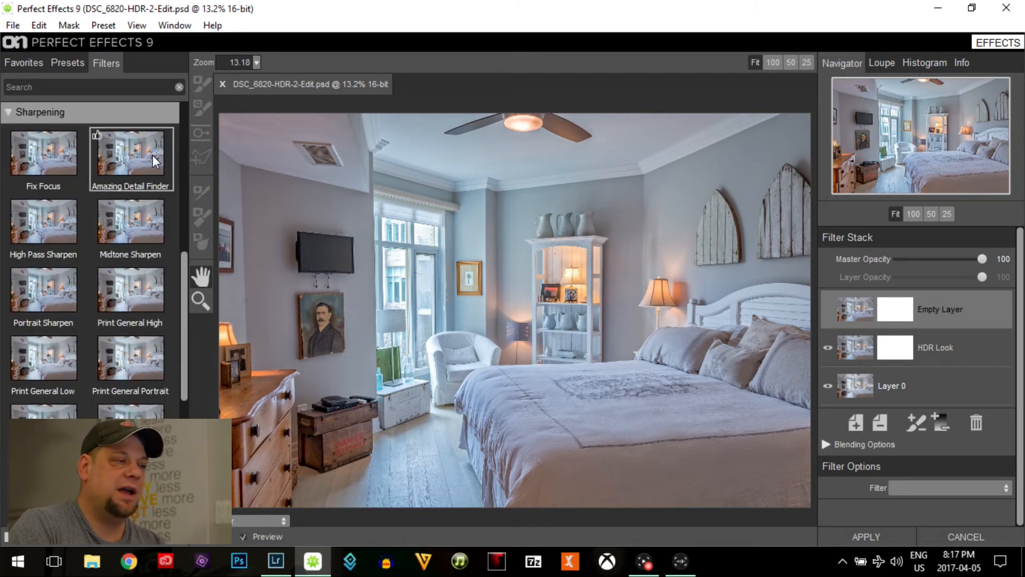
left_click(131, 155)
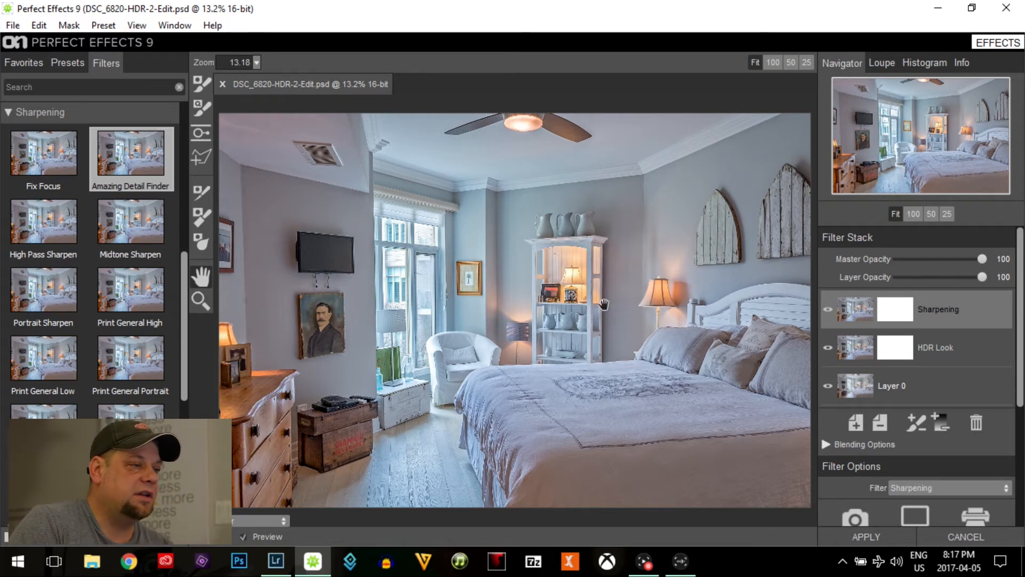
mouse_move(580, 398)
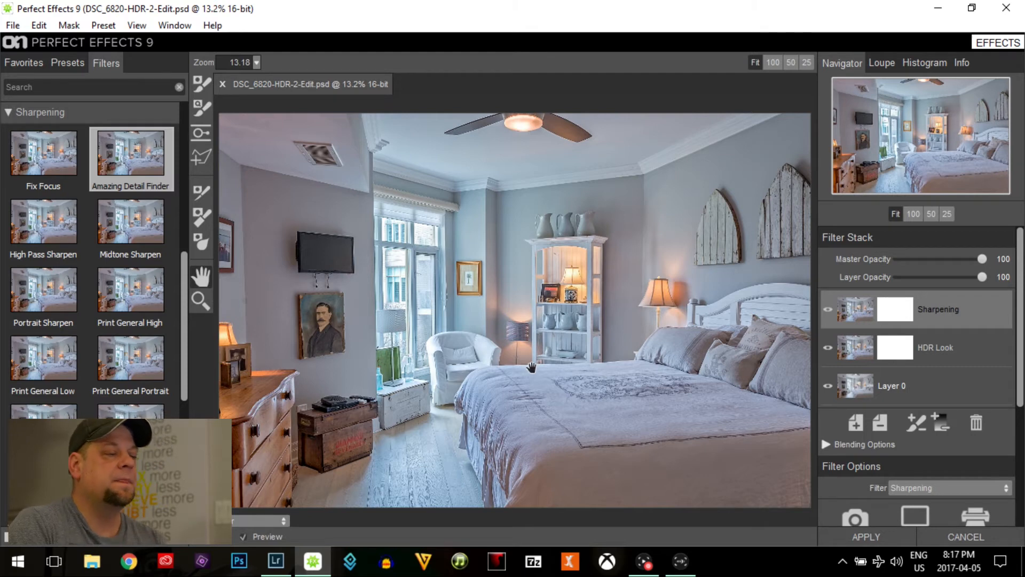
left_click(866, 527)
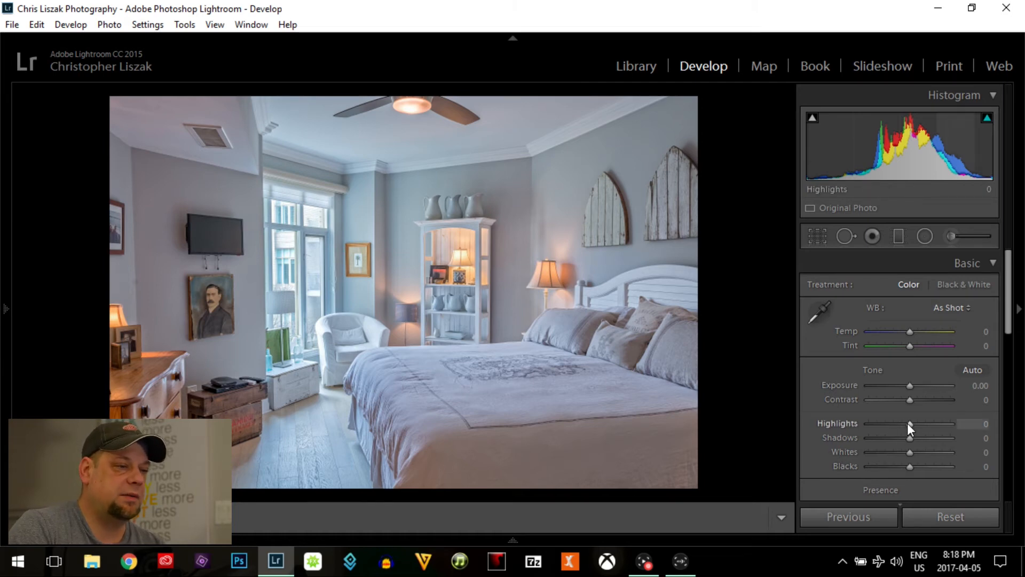
Step: Set Highlights to -100, Shadows to +100 and Exposure to +0.36 in the Basic panel
left_click_drag(909, 423, 869, 423)
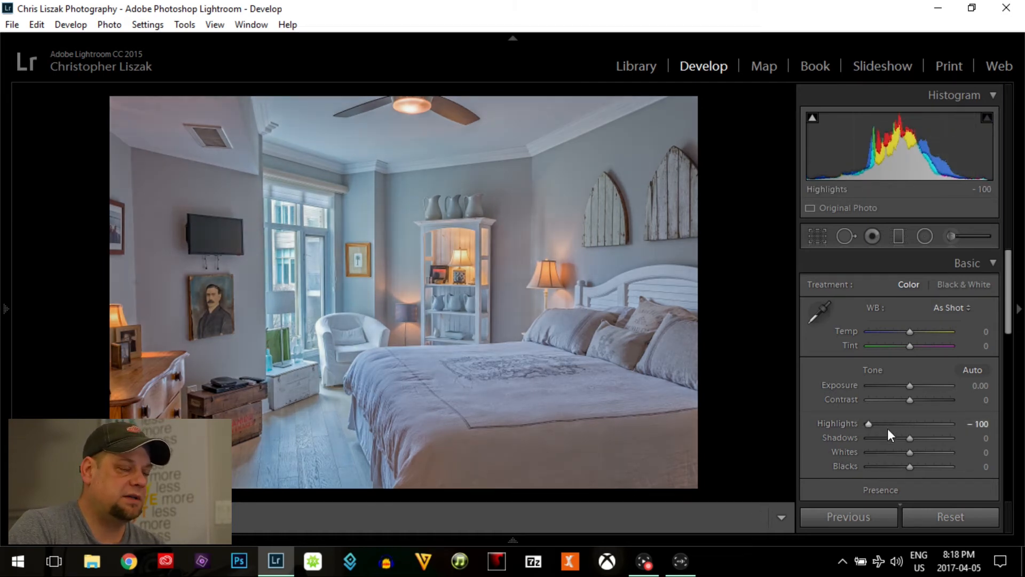
left_click_drag(910, 438, 952, 438)
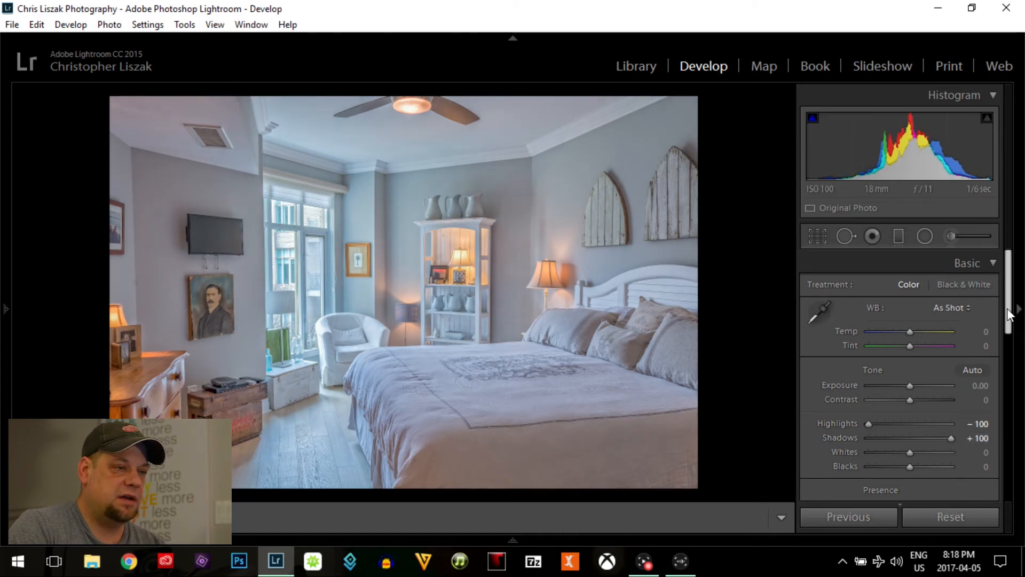
scroll("down", 3)
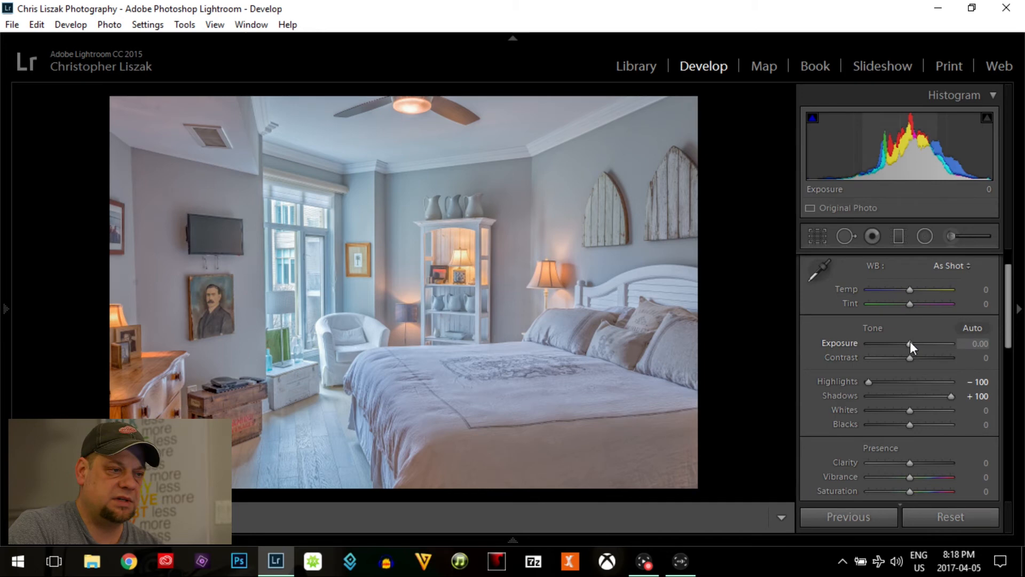
left_click_drag(908, 343, 922, 343)
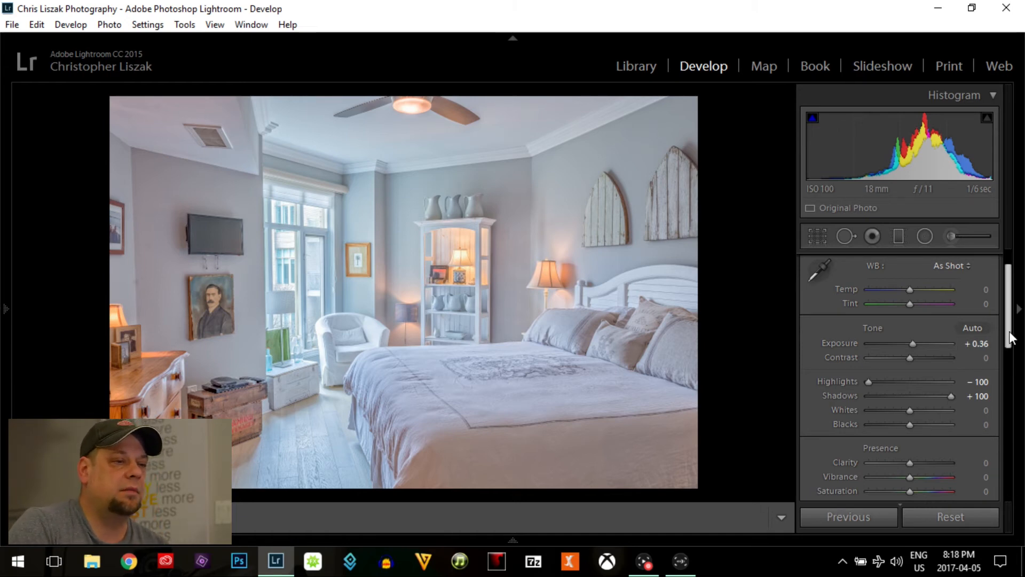
scroll("down", 3)
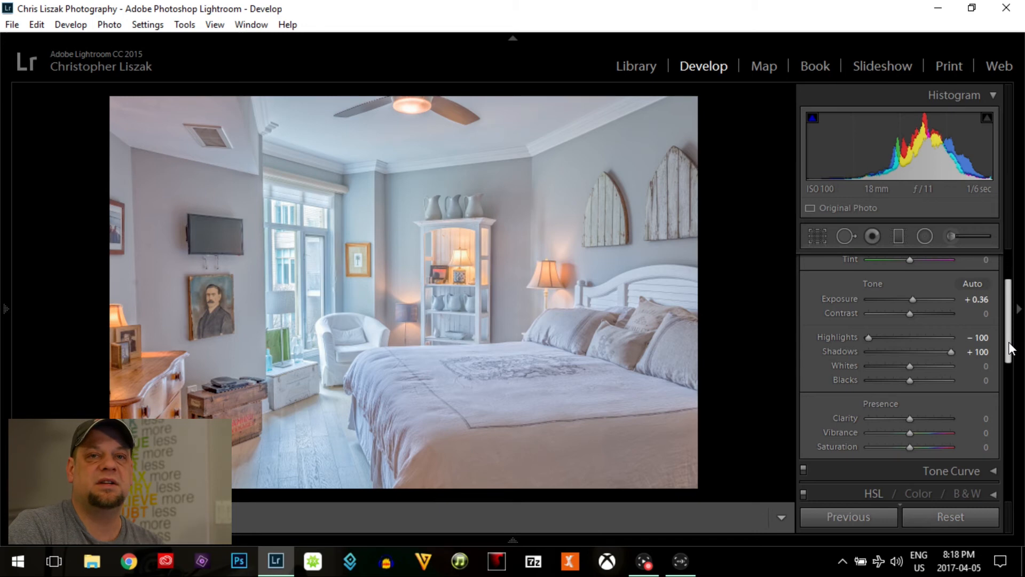
mouse_move(724, 441)
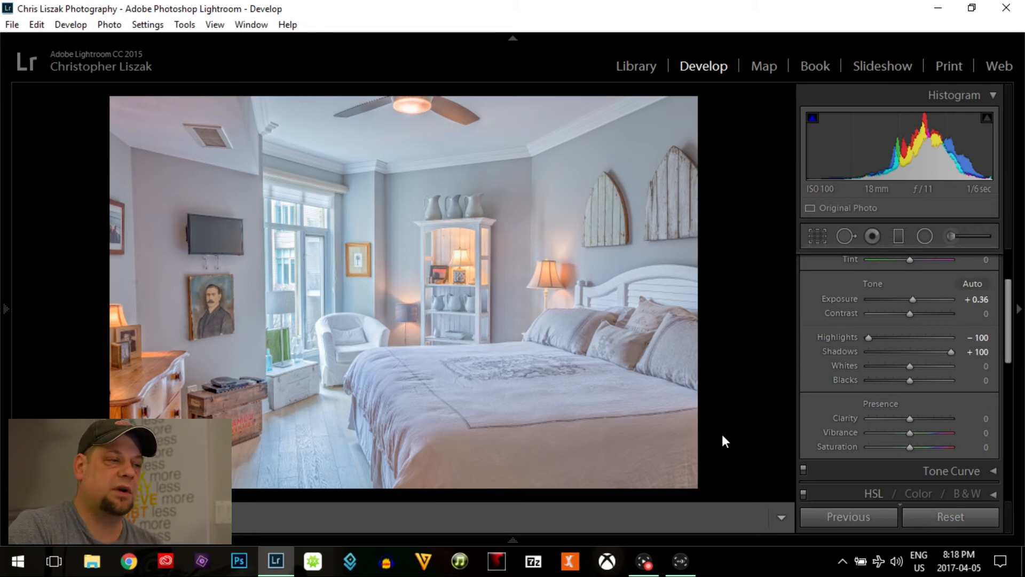
mouse_move(872, 424)
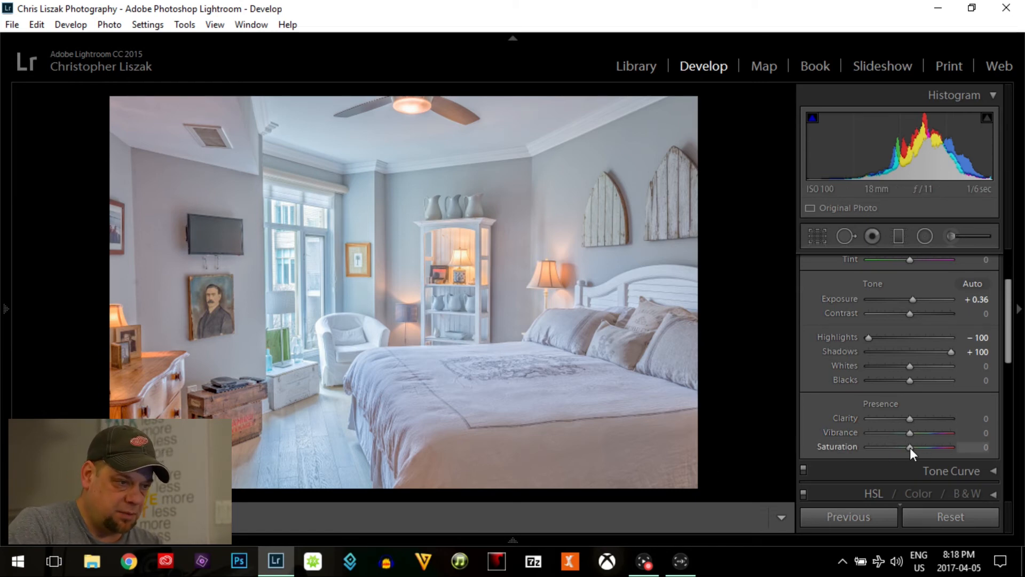
Step: Raise Saturation in the Presence section, settling it at +18
left_click_drag(912, 448, 921, 447)
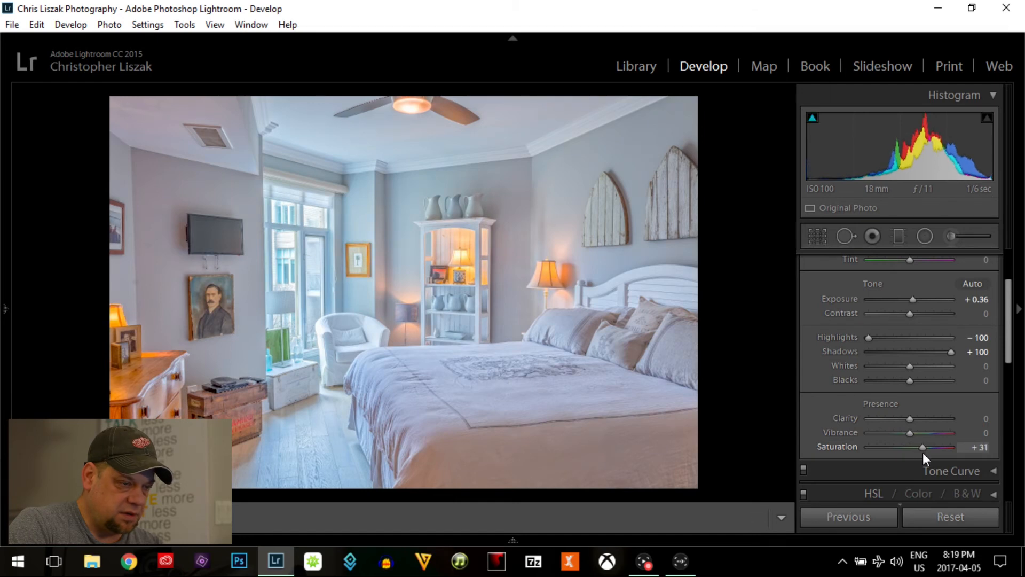
left_click_drag(922, 447, 918, 448)
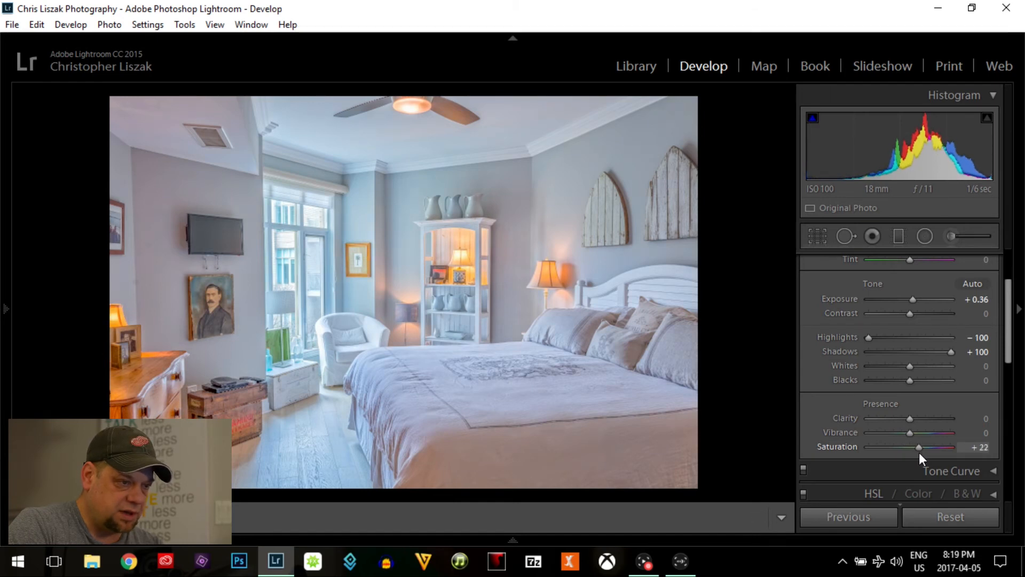
left_click_drag(918, 447, 916, 448)
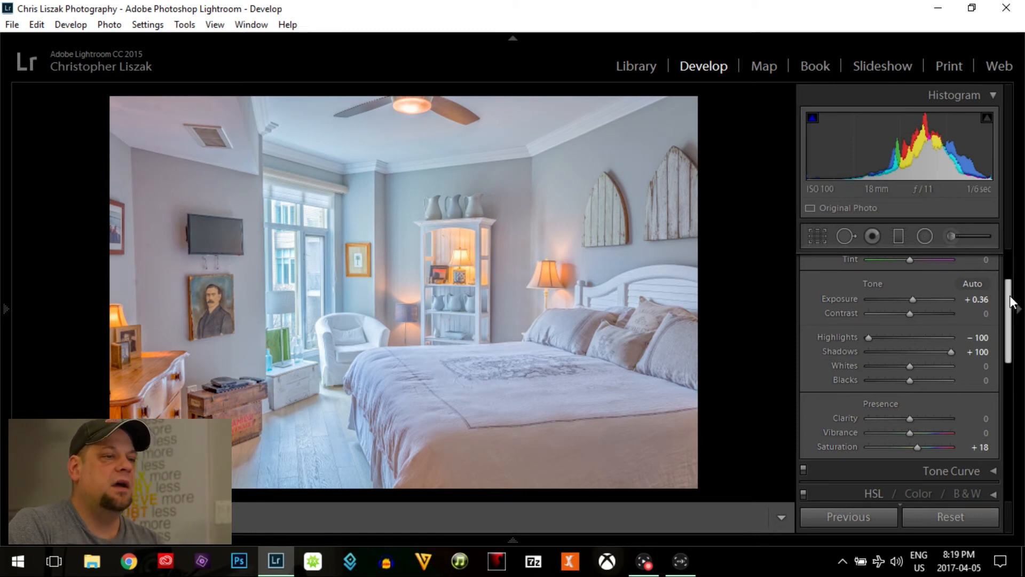
scroll("down", 3)
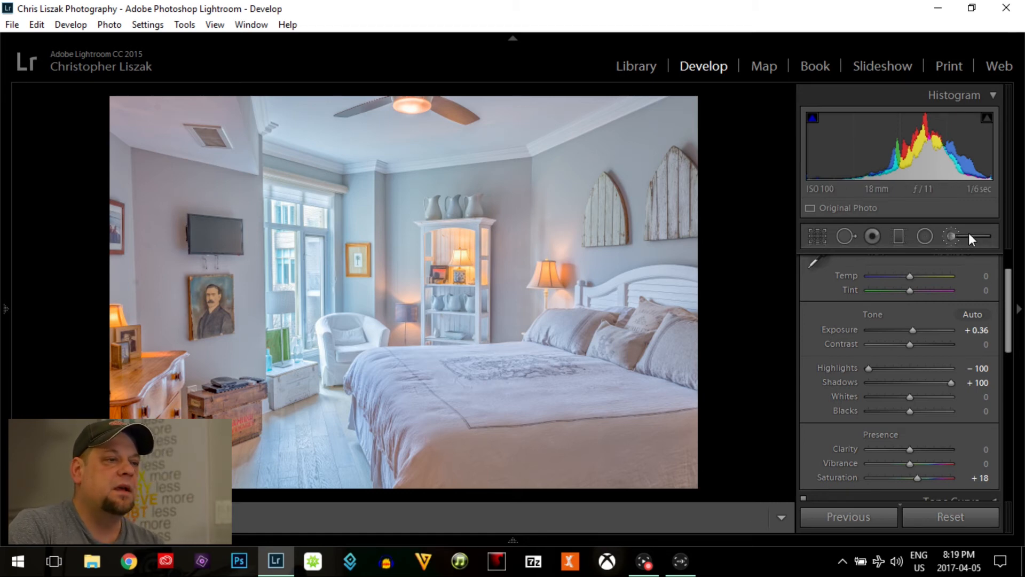
Step: Paint an Adjustment Brush mask with Shadows +100 over the left of the room and the foot of the bed
left_click(951, 237)
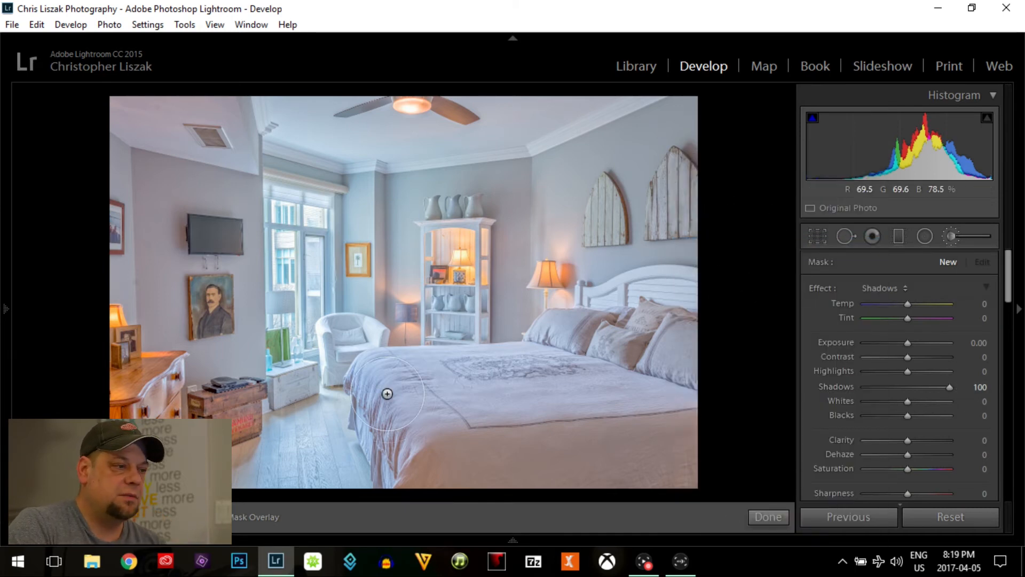
mouse_move(154, 175)
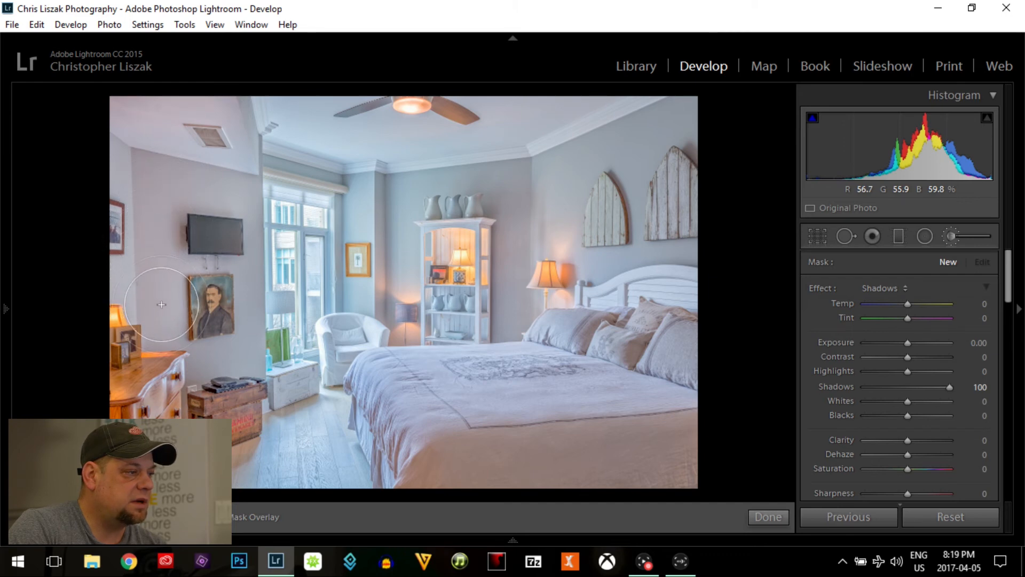
left_click_drag(161, 304, 228, 364)
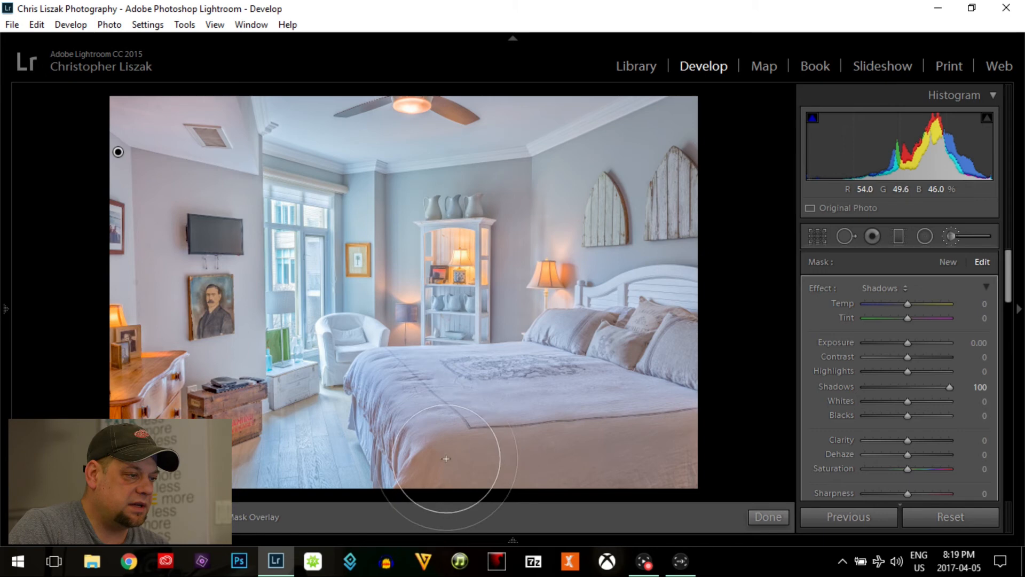
left_click_drag(447, 459, 685, 475)
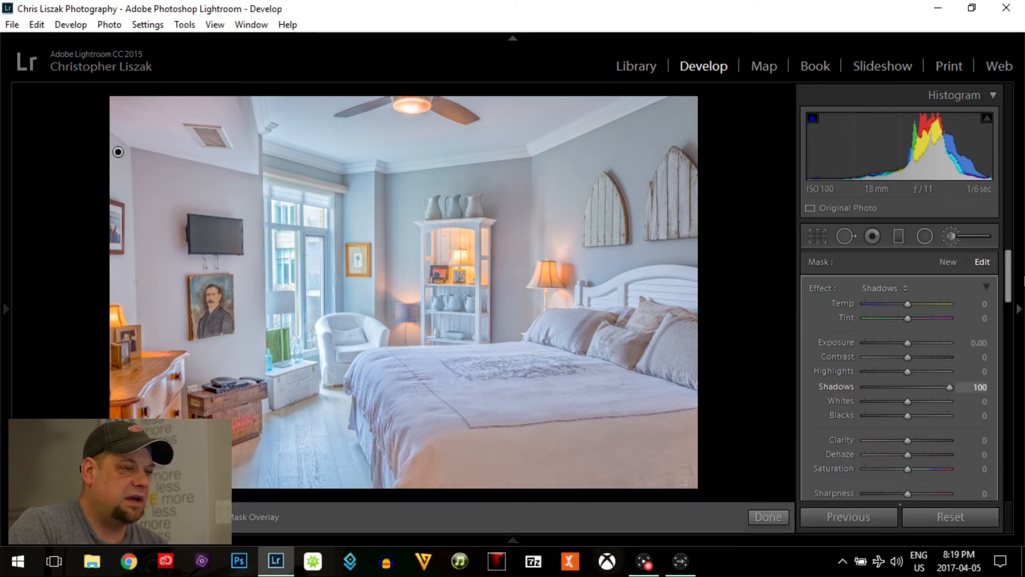
left_click(767, 517)
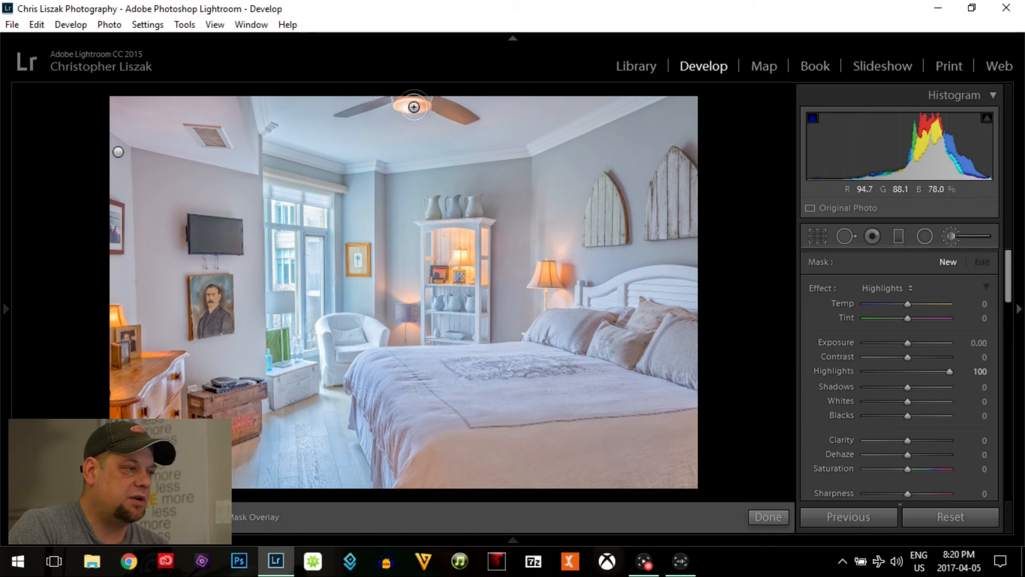
Step: Brush Highlights +100 over the ceiling light, bedside lamp and shelf lamp, then finish with Done
left_click_drag(414, 107, 407, 127)
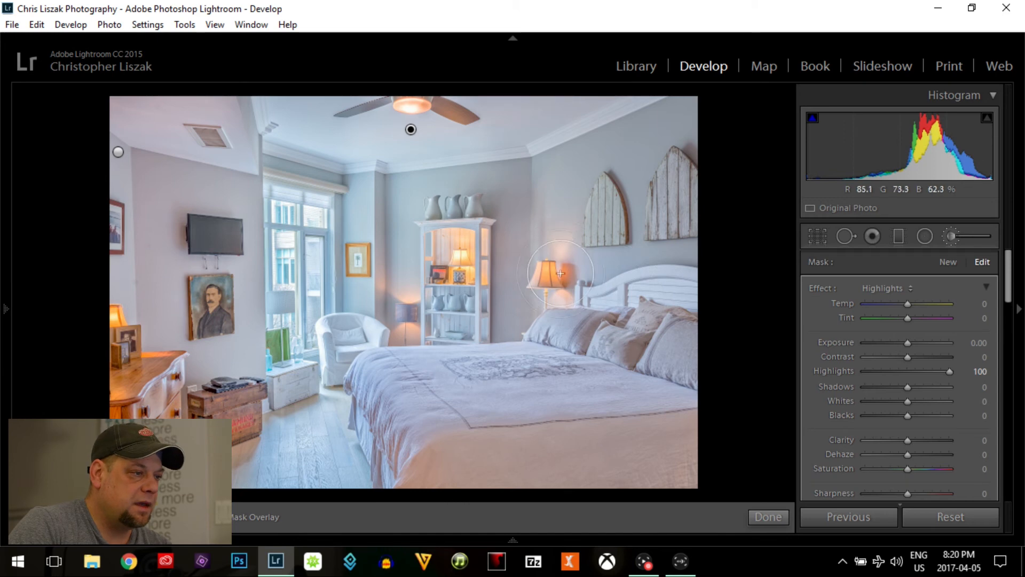
left_click_drag(561, 272, 536, 272)
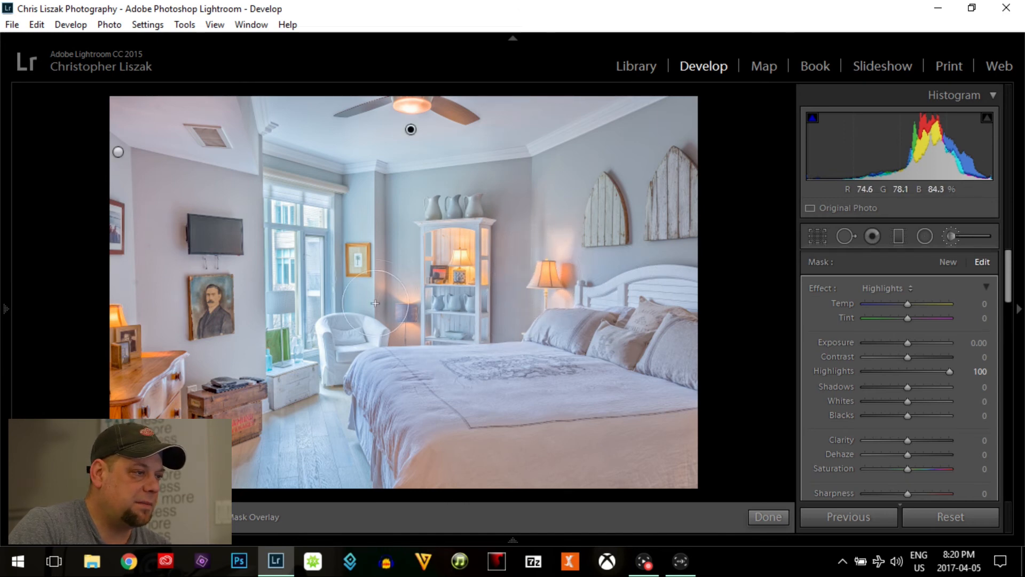
left_click_drag(376, 304, 416, 298)
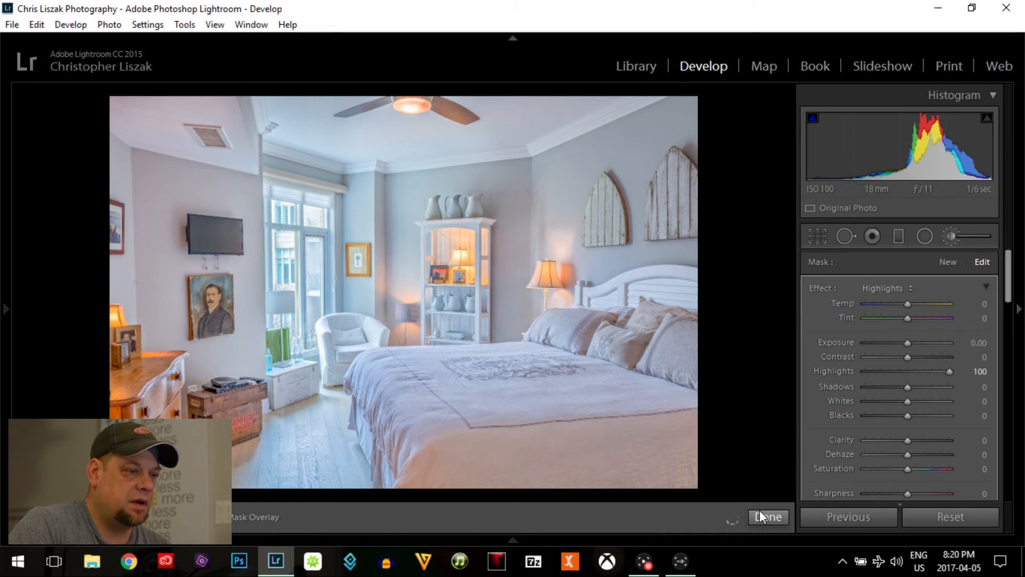
left_click(768, 517)
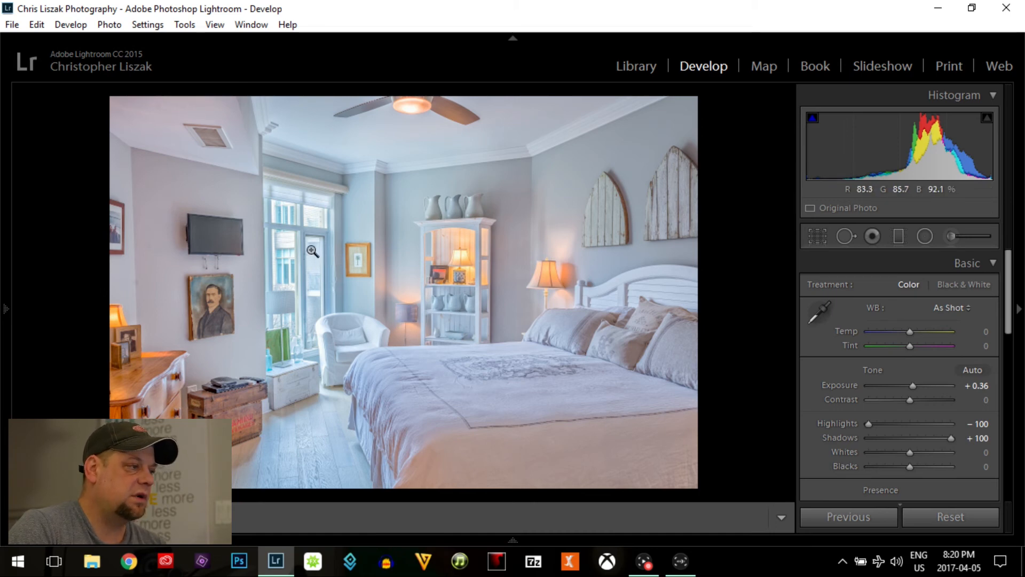
mouse_move(275, 348)
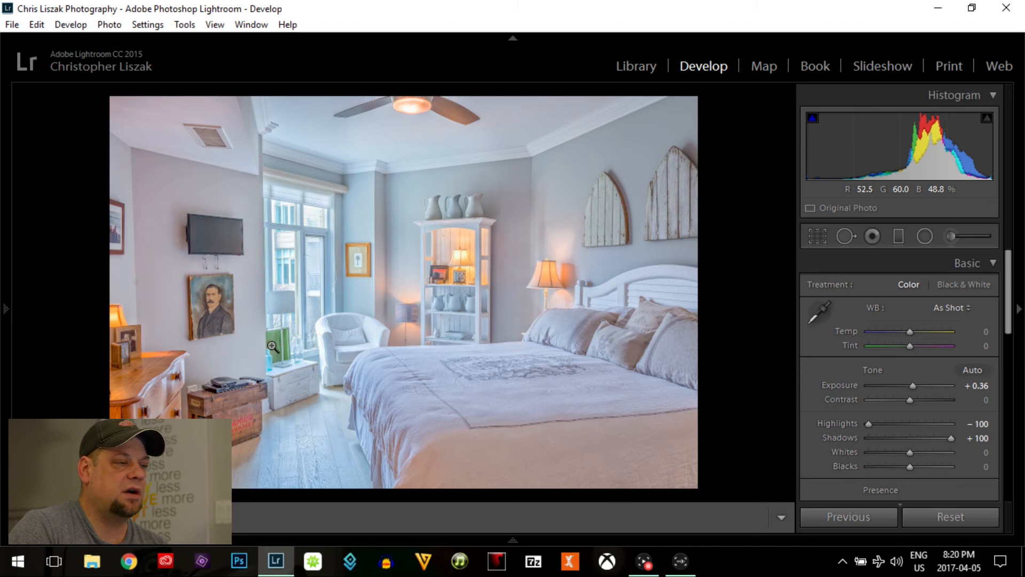
mouse_move(563, 208)
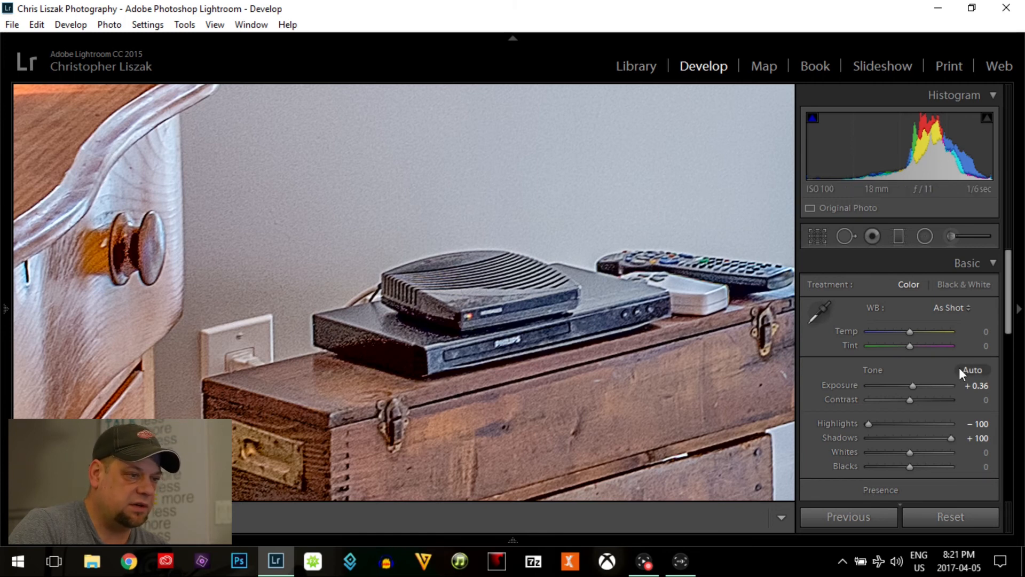
Step: Set Noise Reduction Luminance to 25 in the Detail panel
scroll("down", 3)
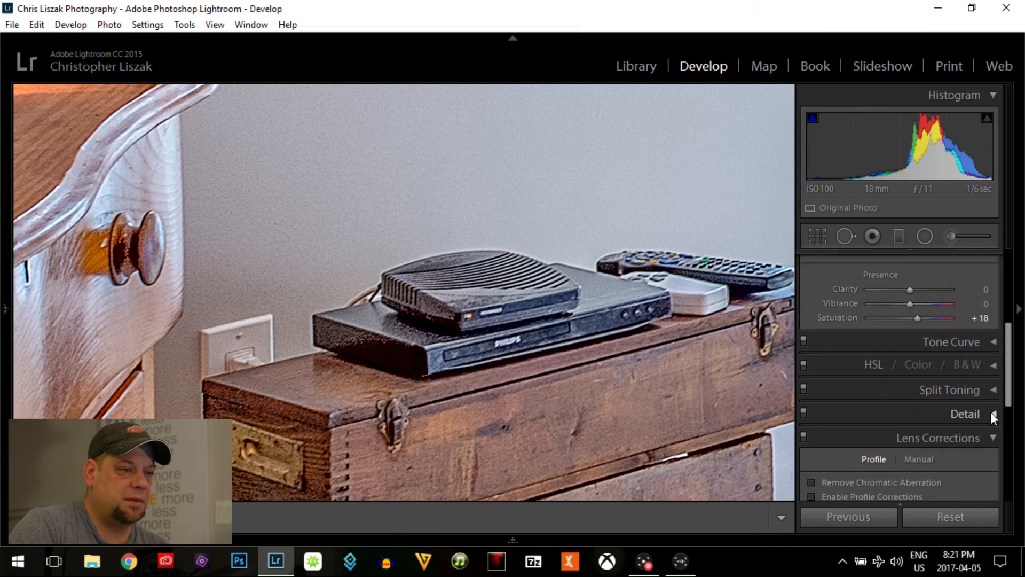
left_click(994, 413)
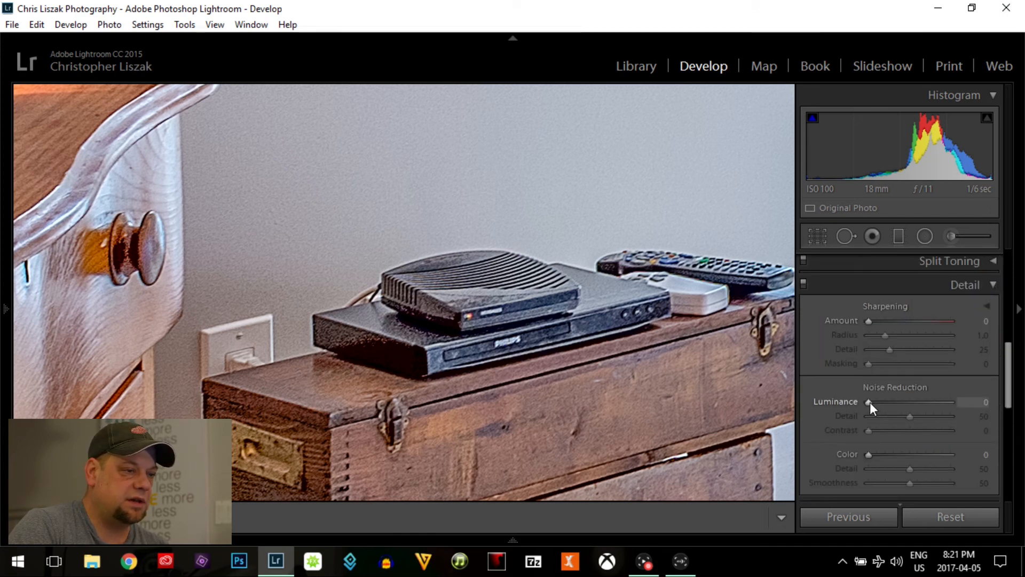
left_click_drag(868, 403, 888, 402)
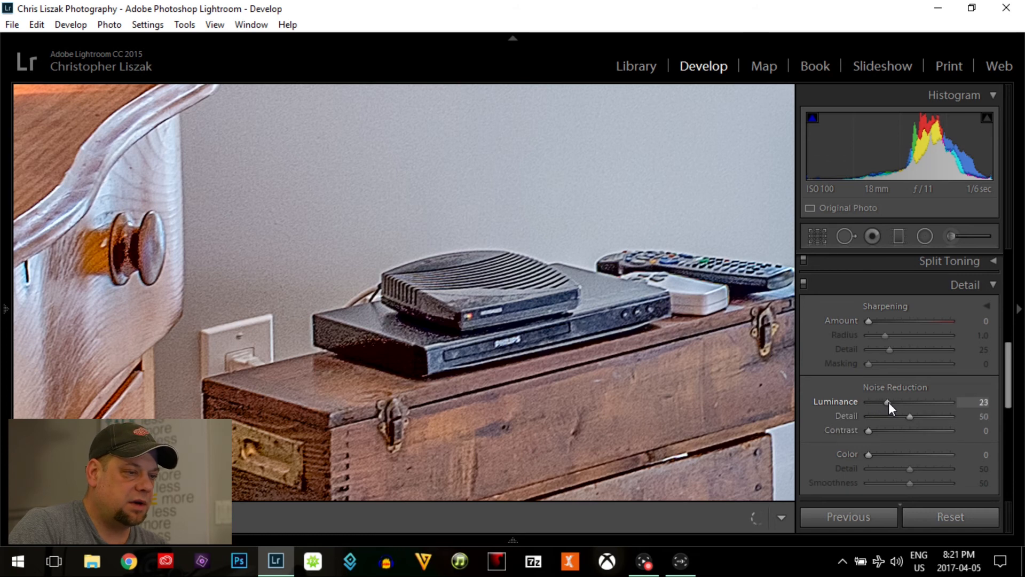
left_click_drag(888, 402, 889, 403)
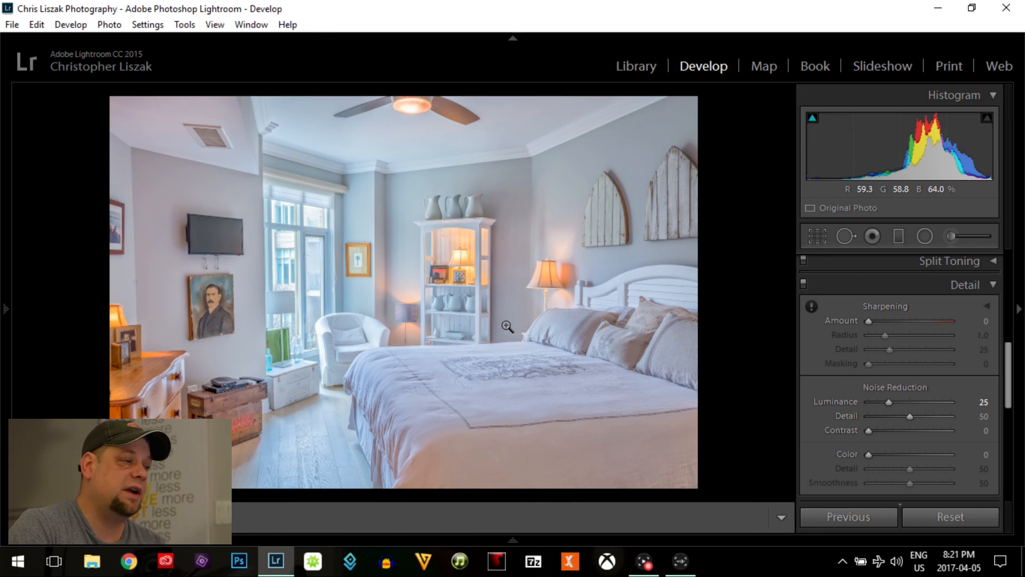
mouse_move(572, 307)
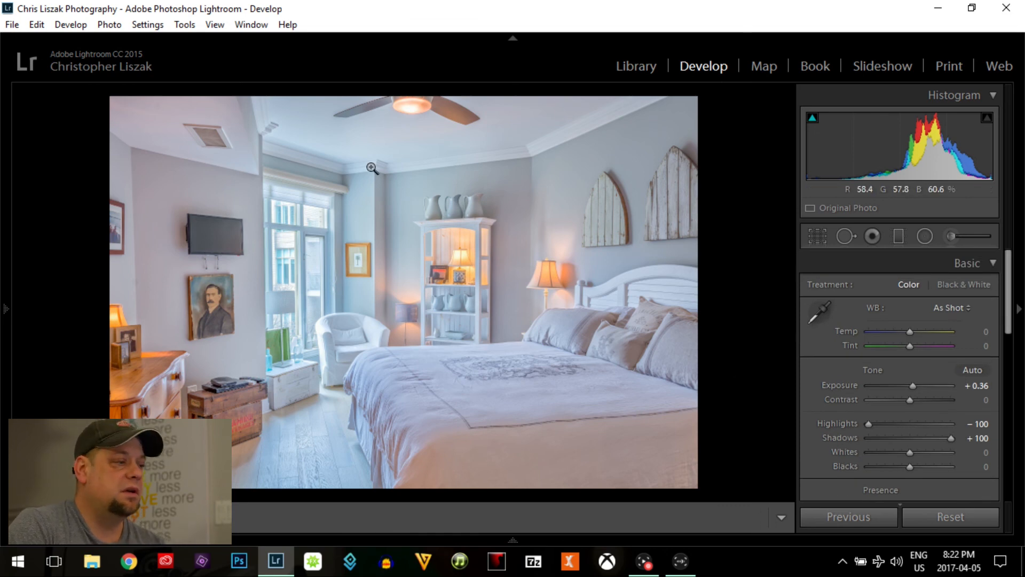
mouse_move(449, 268)
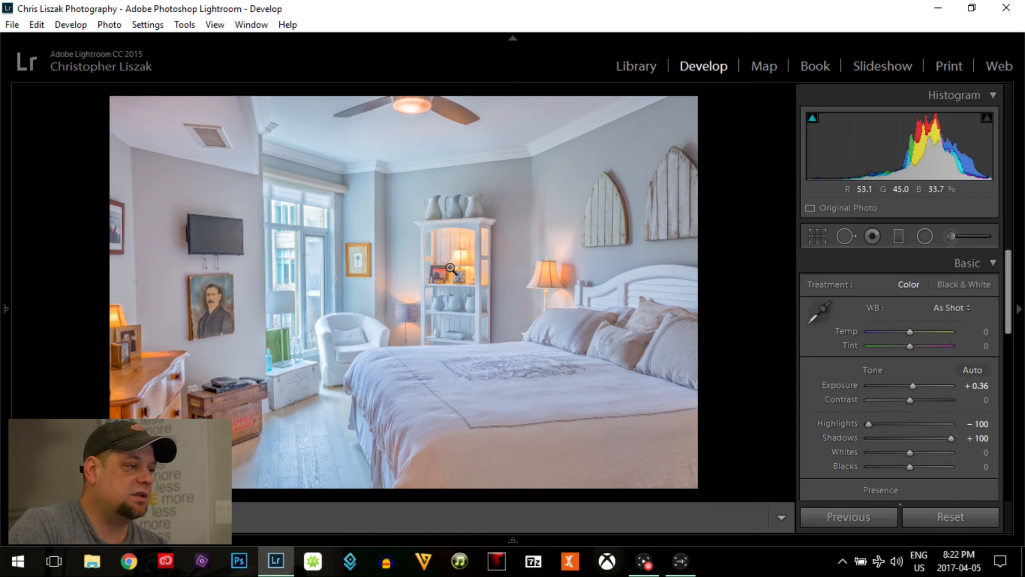
Step: Zoom to 1:1 on the lamp on the white shelves to inspect the edit
left_click(449, 268)
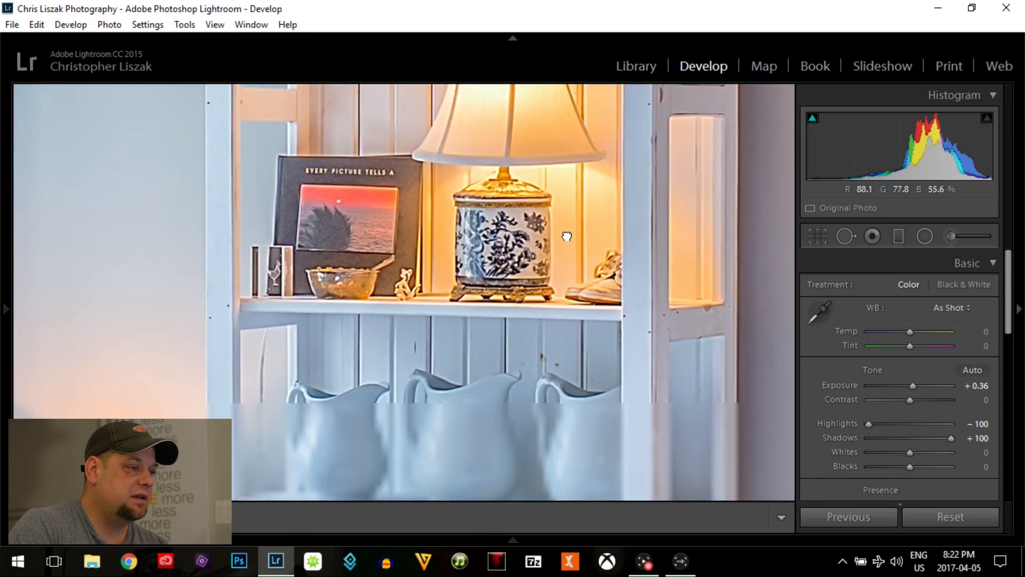